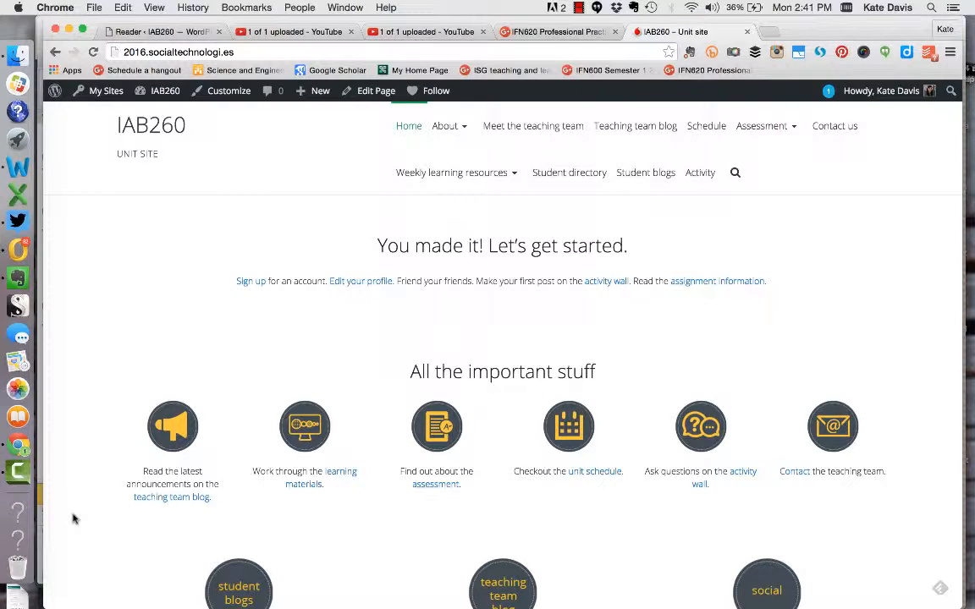
mouse_move(82, 516)
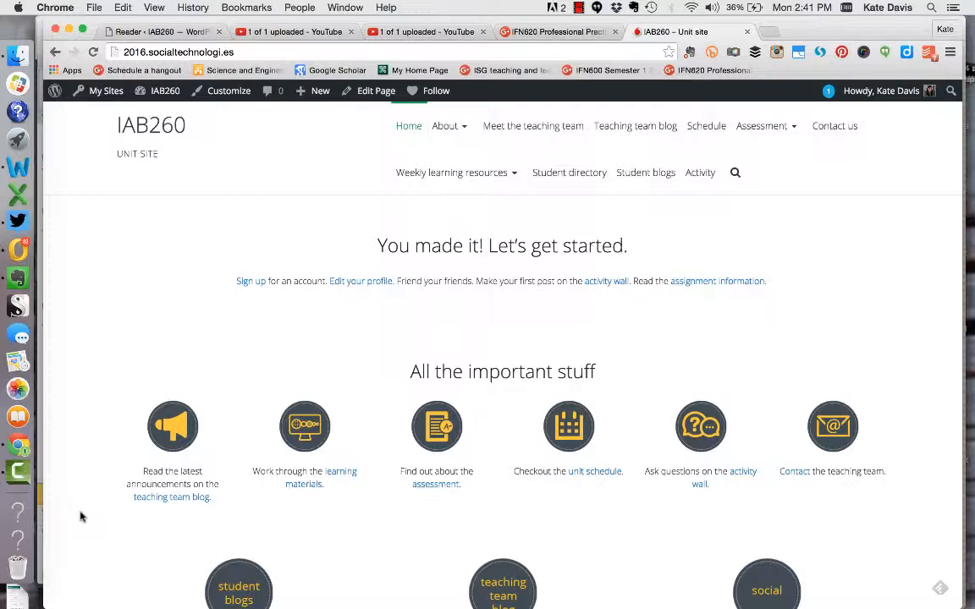
mouse_move(76, 521)
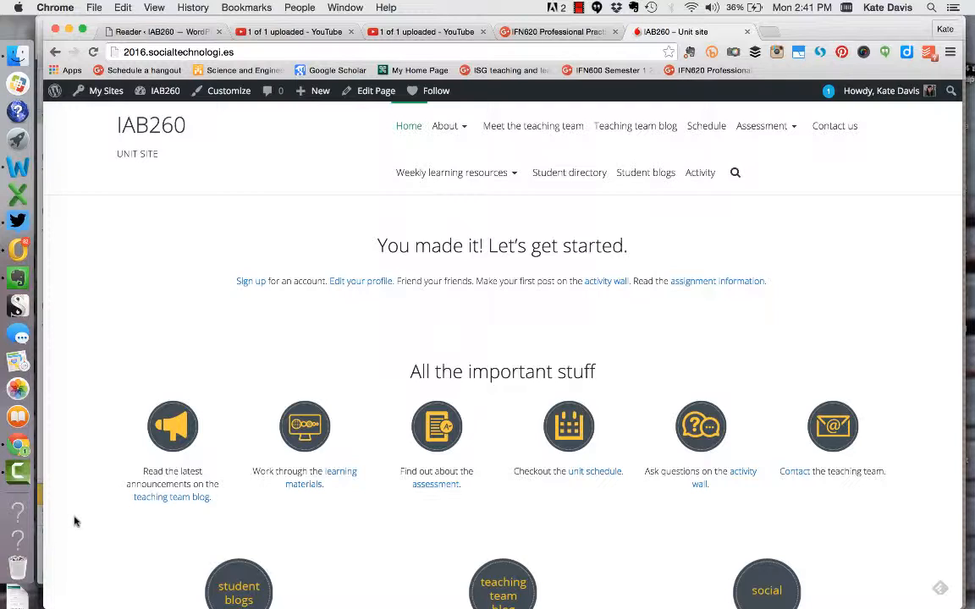
mouse_move(77, 506)
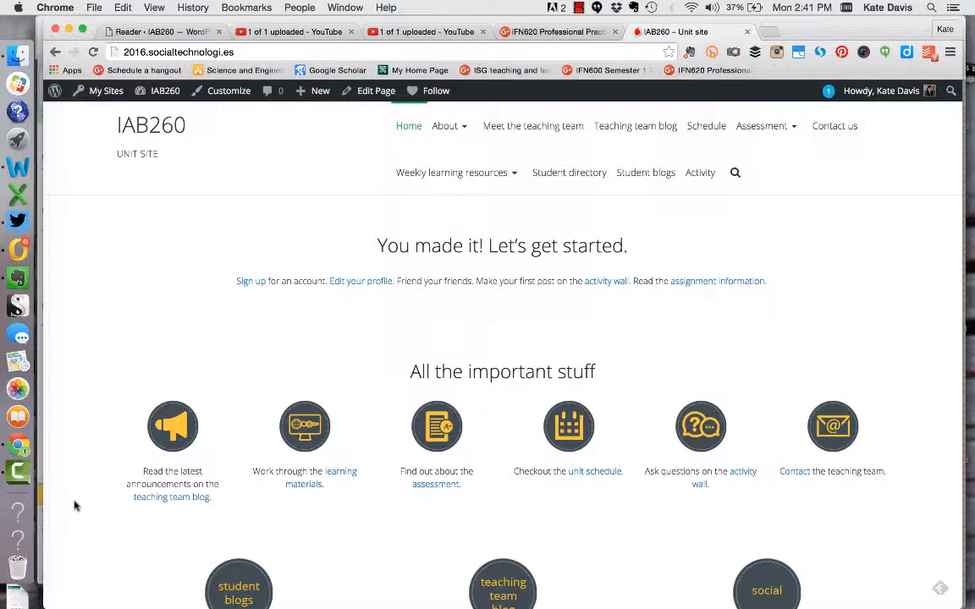
mouse_move(81, 488)
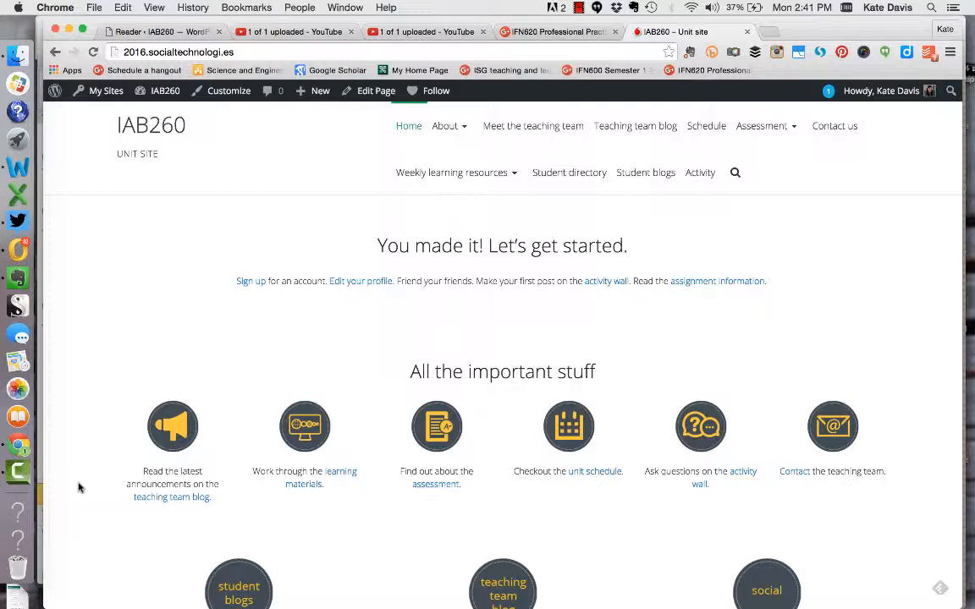
mouse_move(505, 330)
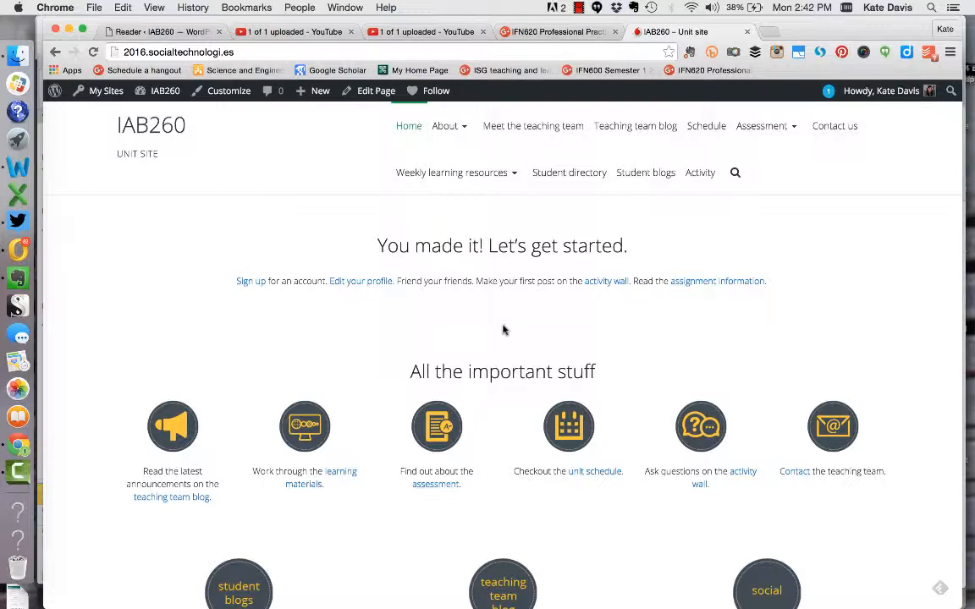
mouse_move(512, 176)
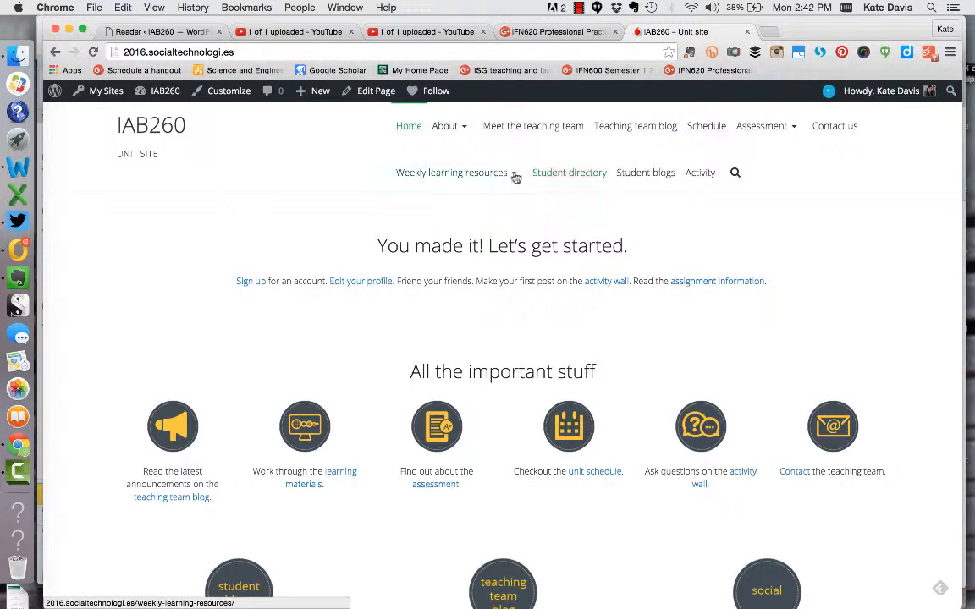
Step: Open the Week 1 page from the Weekly learning resources menu
click(451, 172)
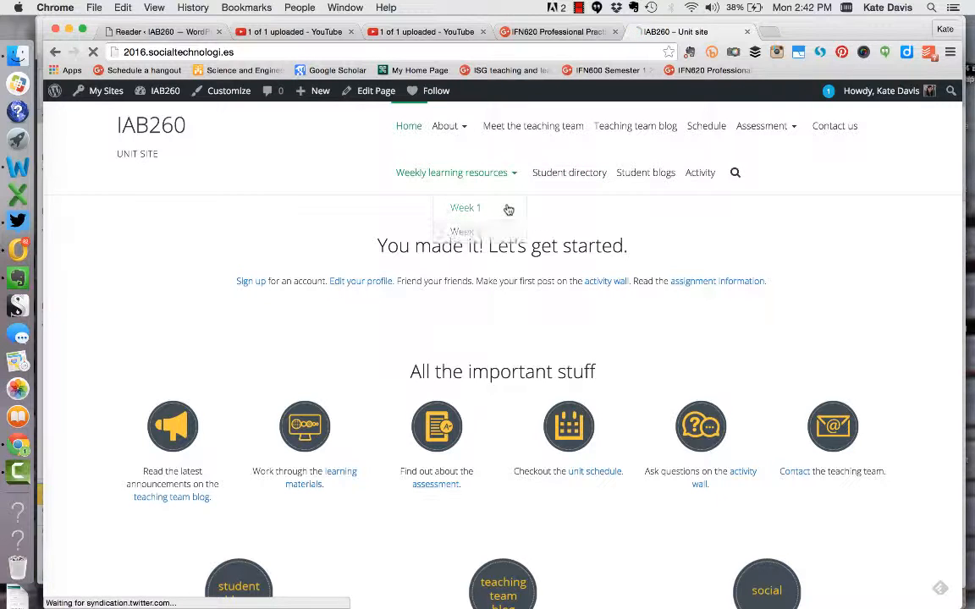
click(464, 207)
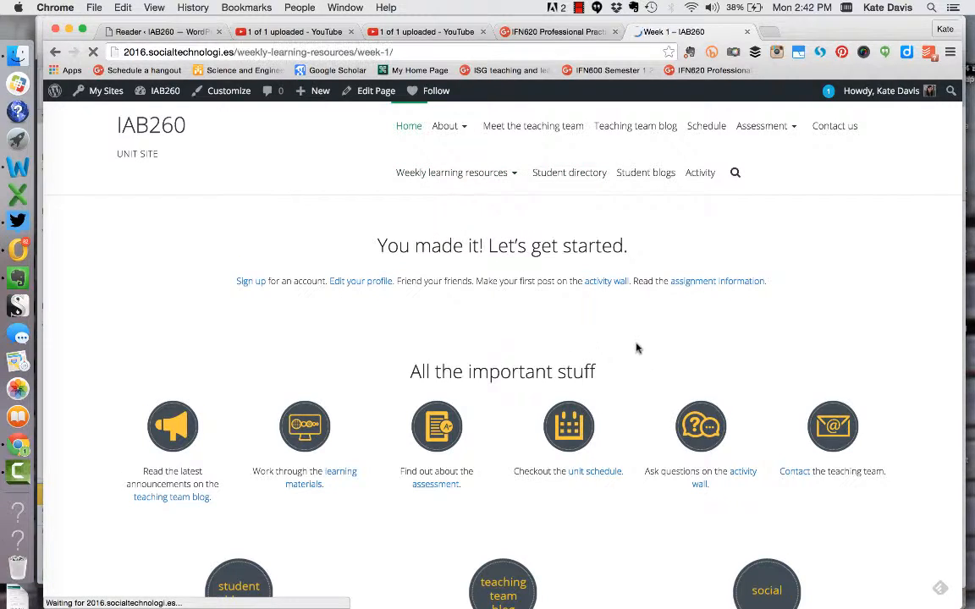
click(451, 172)
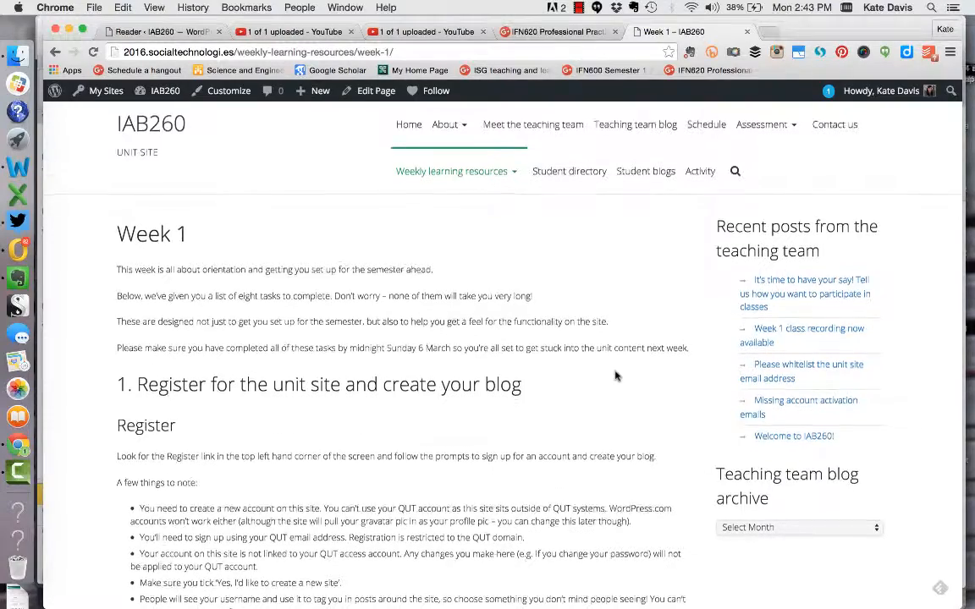
Step: Read through the eight Week 1 orientation tasks down to the embedded class recording
scroll(down, 3)
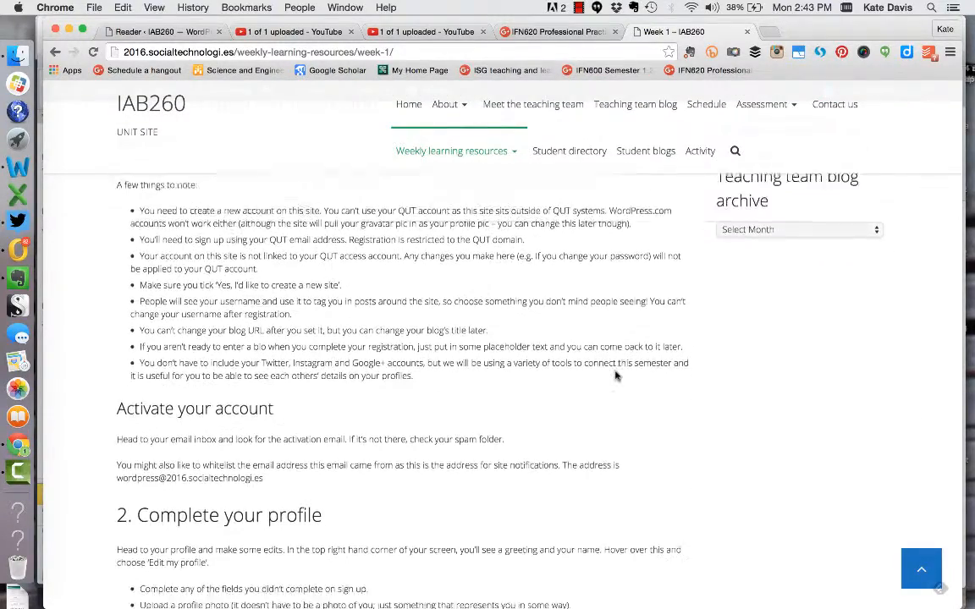
scroll(down, 3)
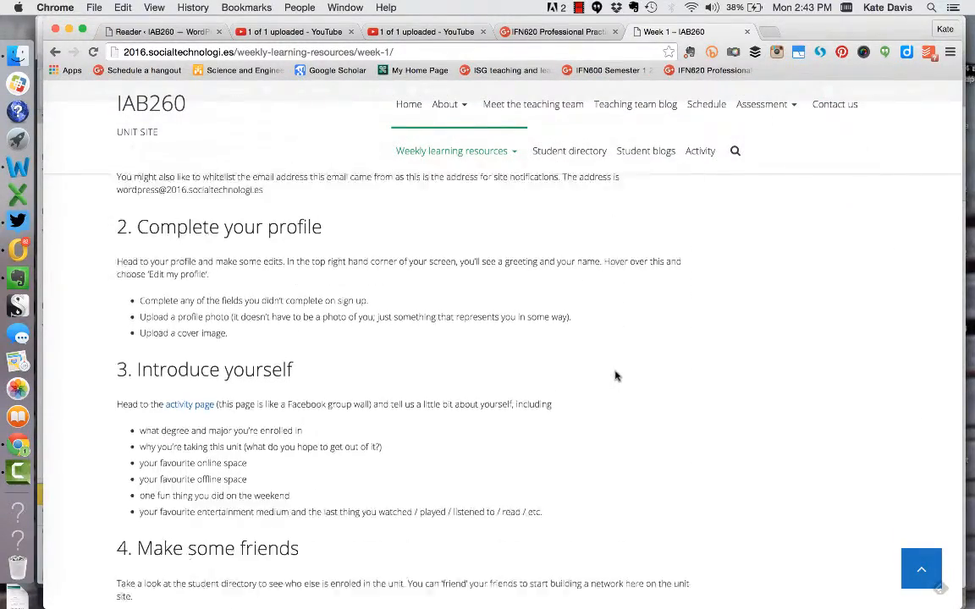
scroll(down, 3)
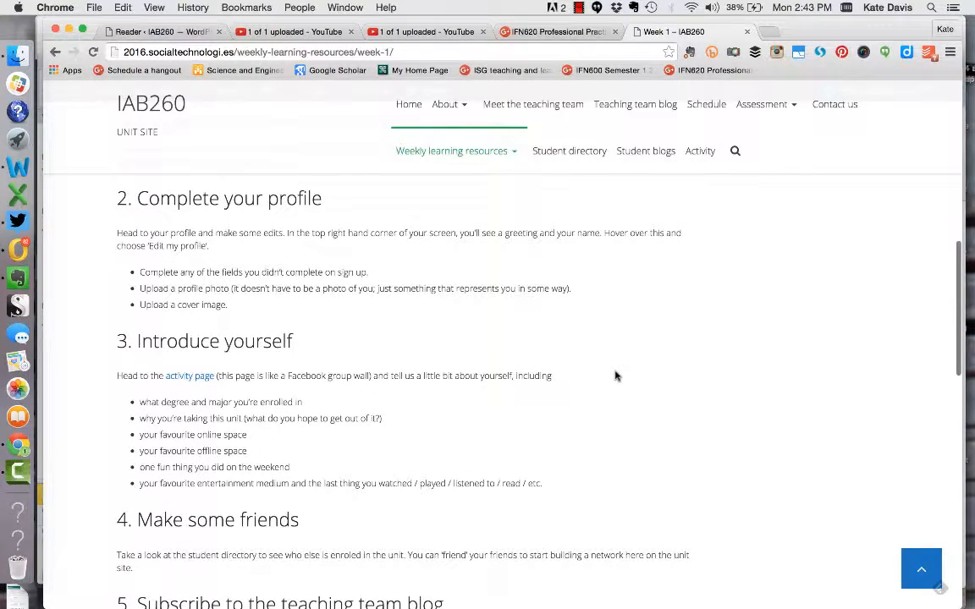
scroll(down, 3)
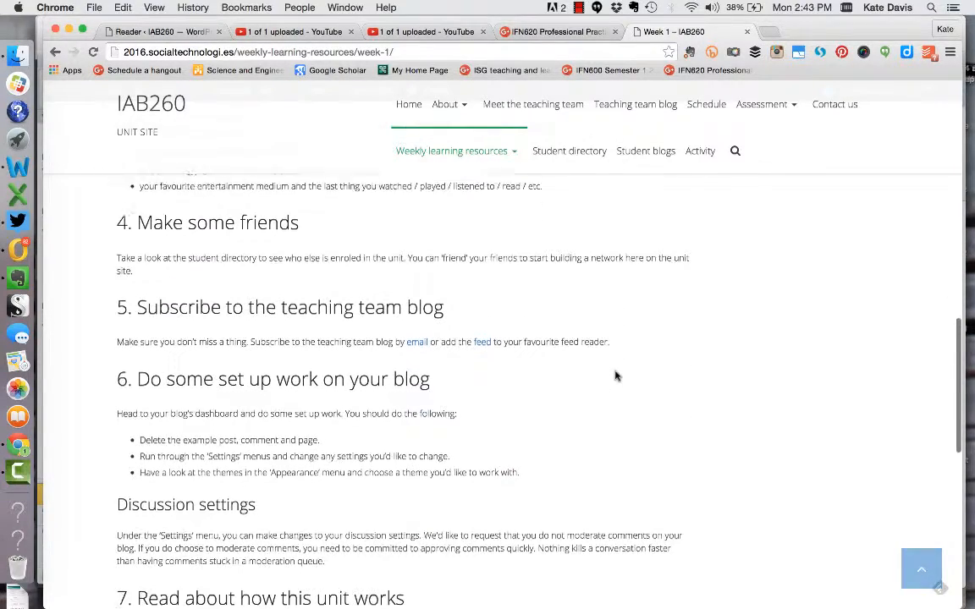
scroll(down, 3)
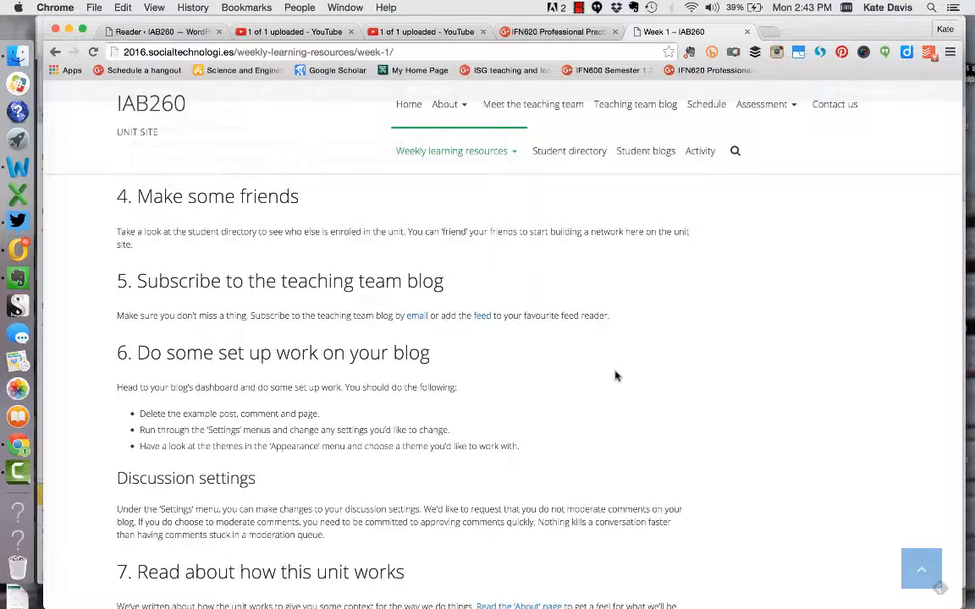
scroll(down, 3)
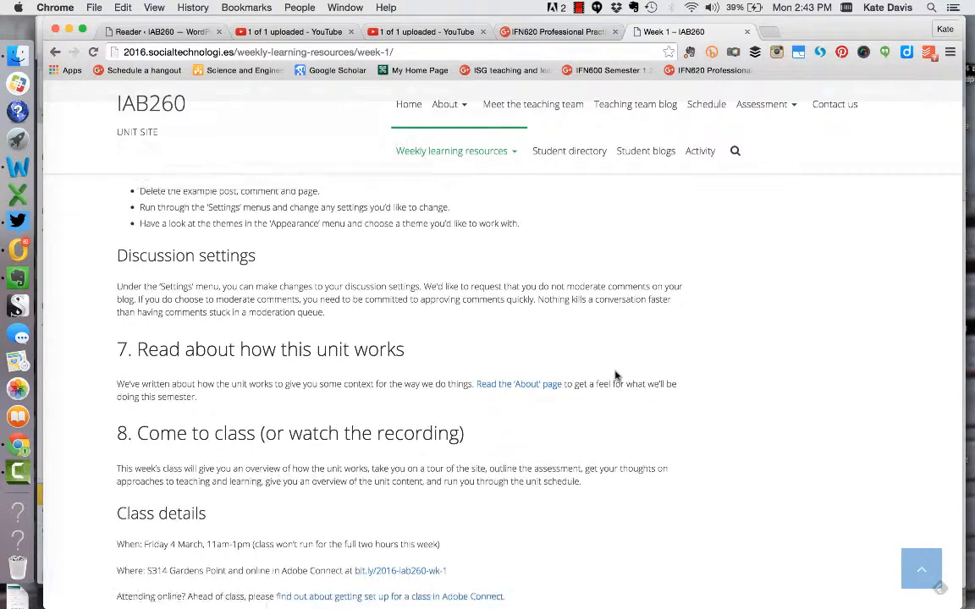
scroll(down, 3)
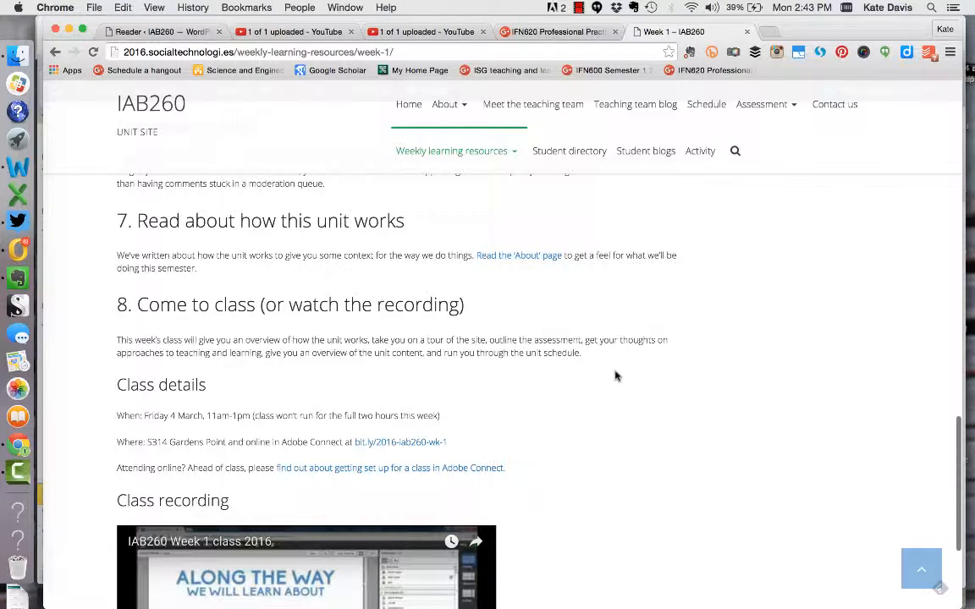
scroll(down, 3)
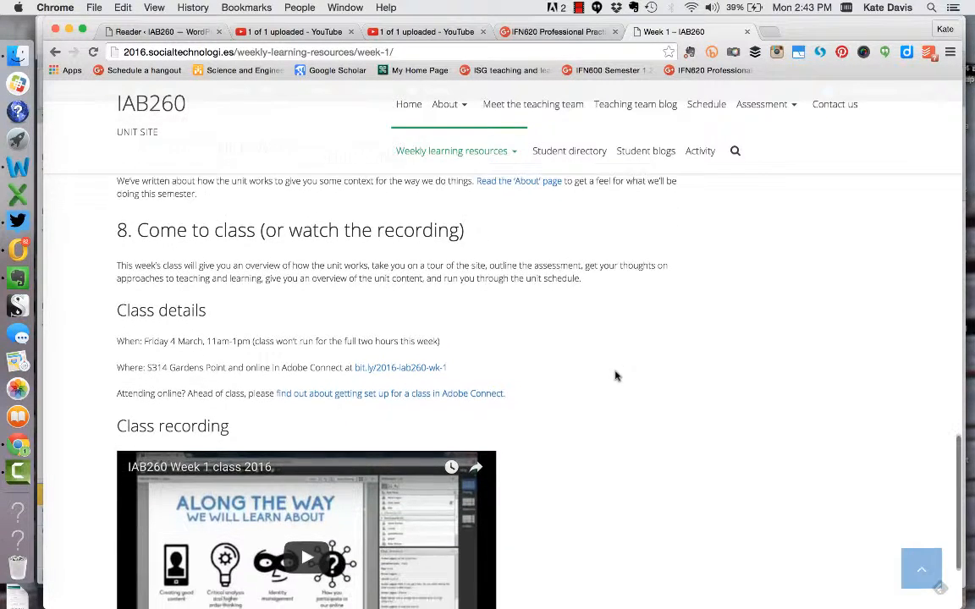
scroll(down, 3)
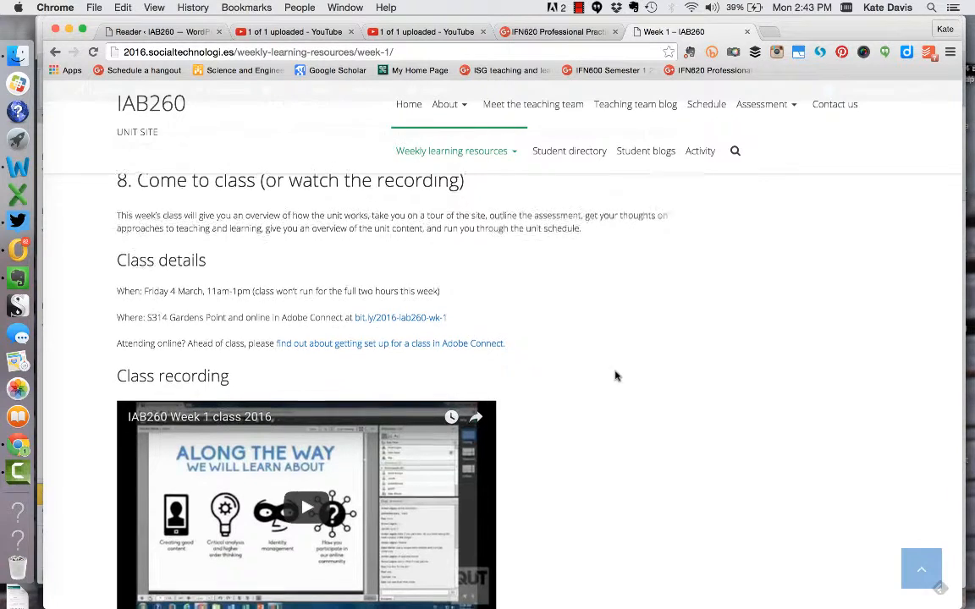
scroll(down, 3)
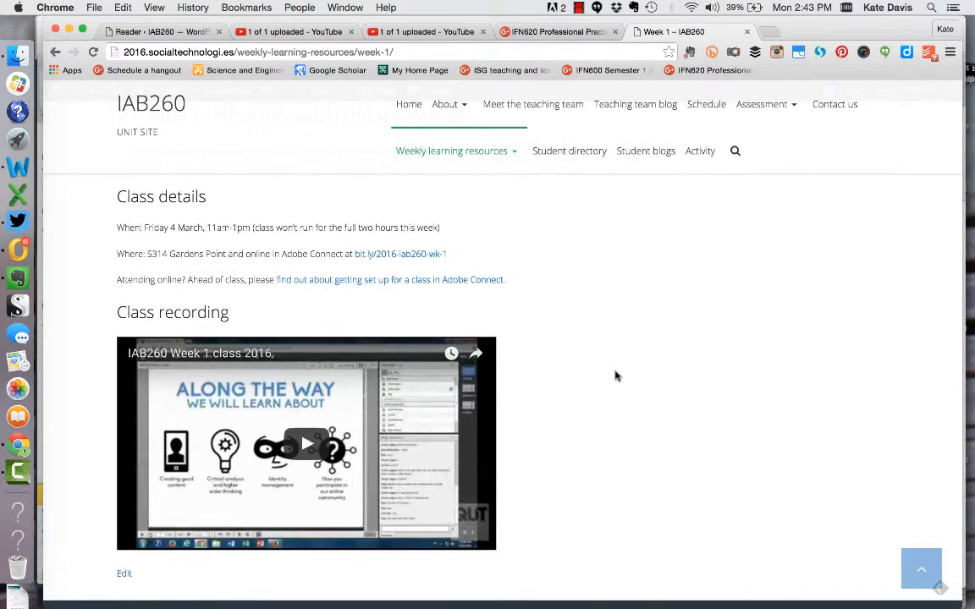
scroll(down, 3)
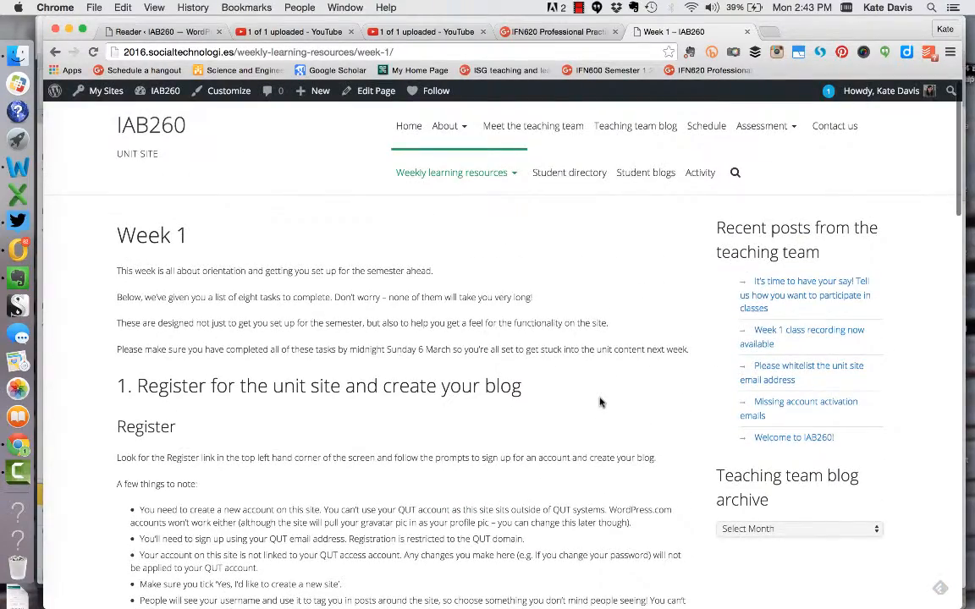
mouse_move(522, 204)
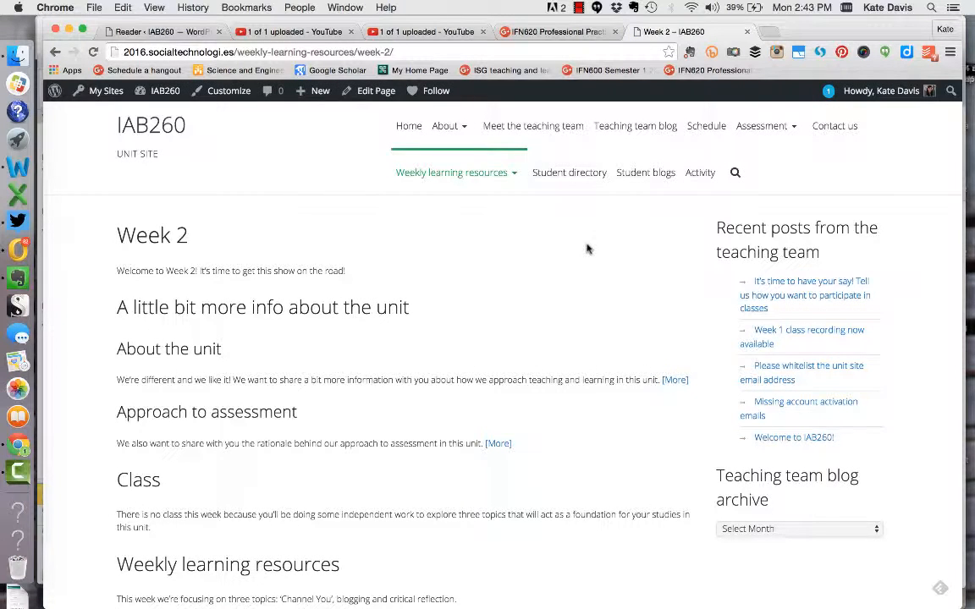
mouse_move(568, 364)
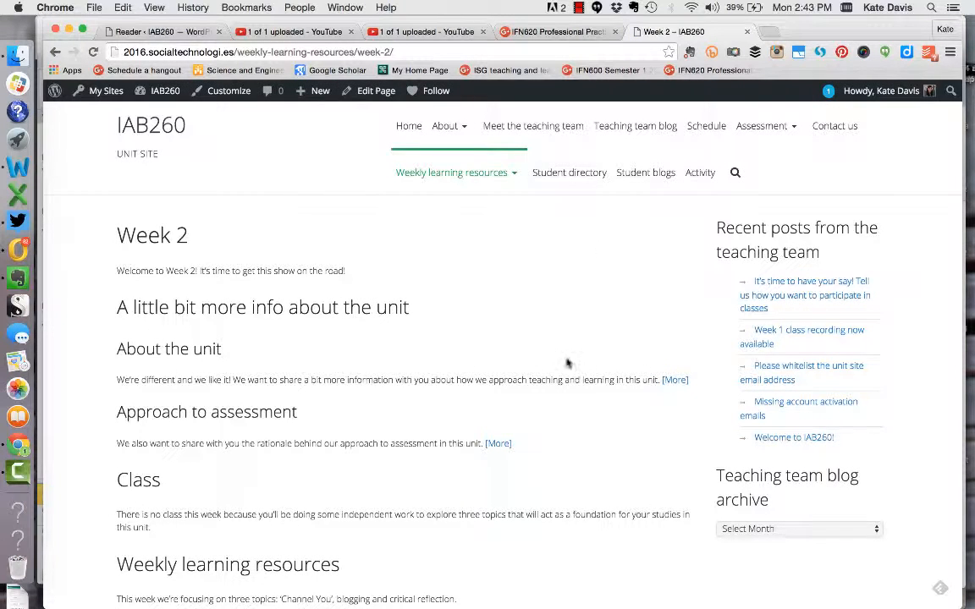
scroll(down, 3)
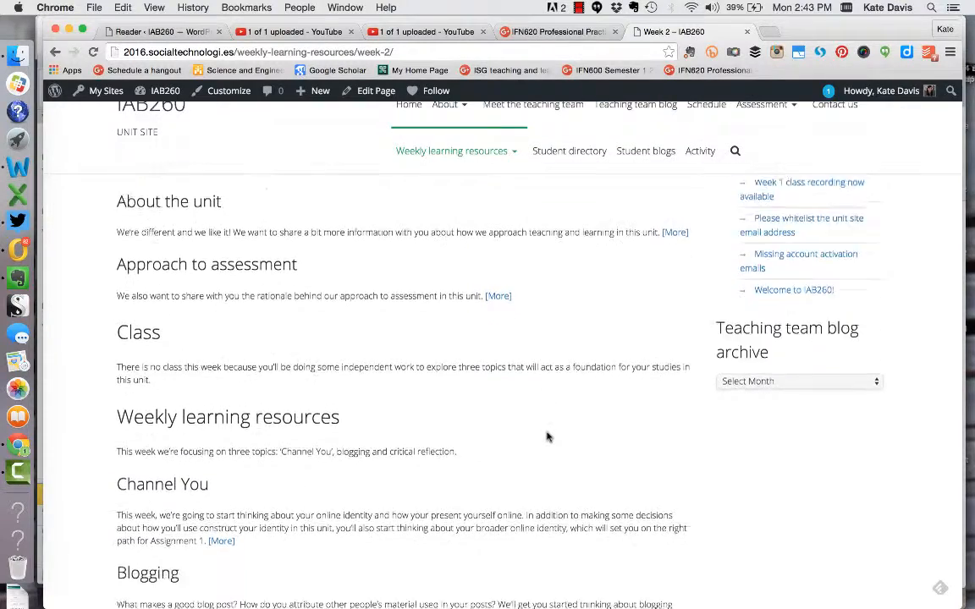
scroll(down, 3)
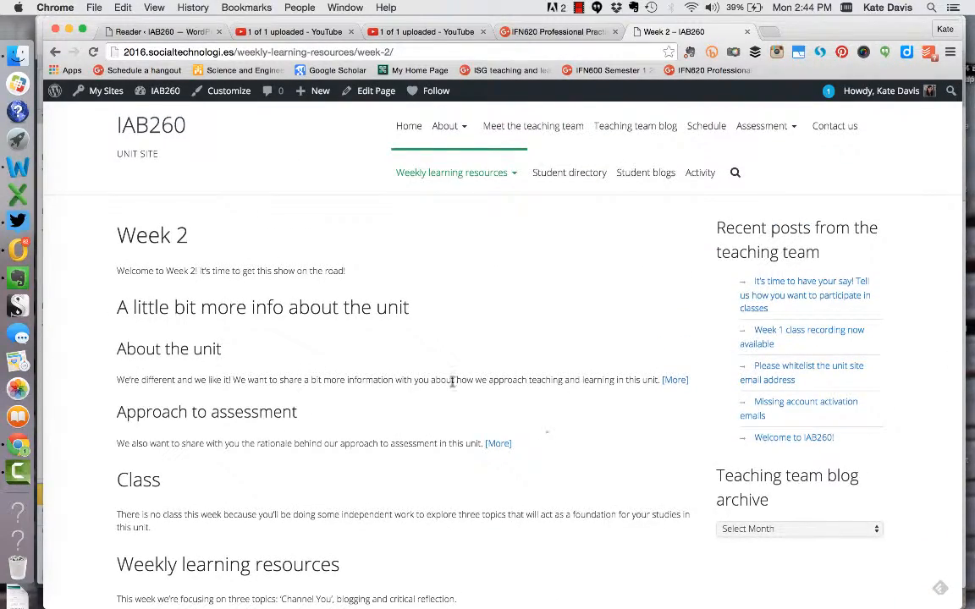
mouse_move(673, 413)
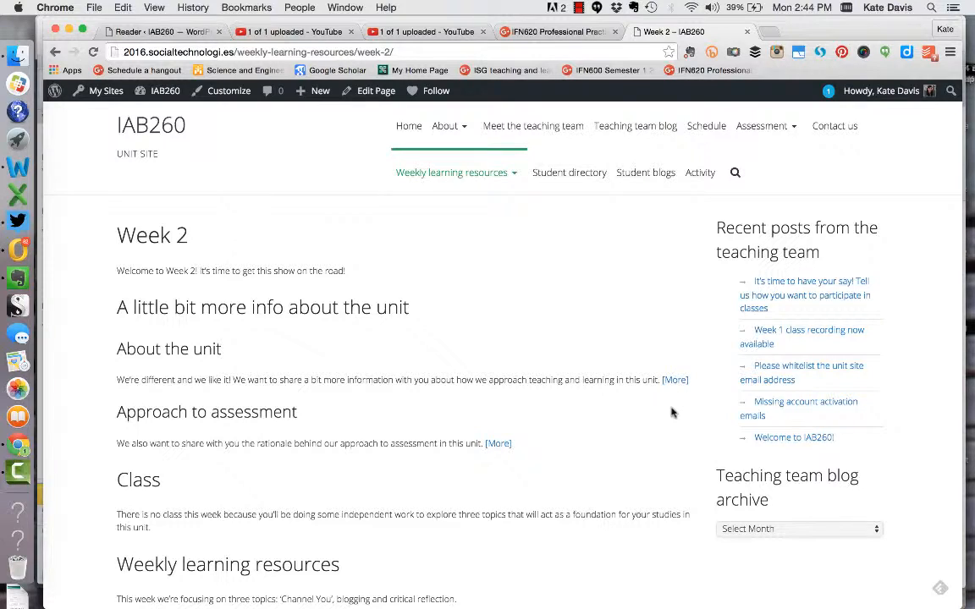
mouse_move(654, 410)
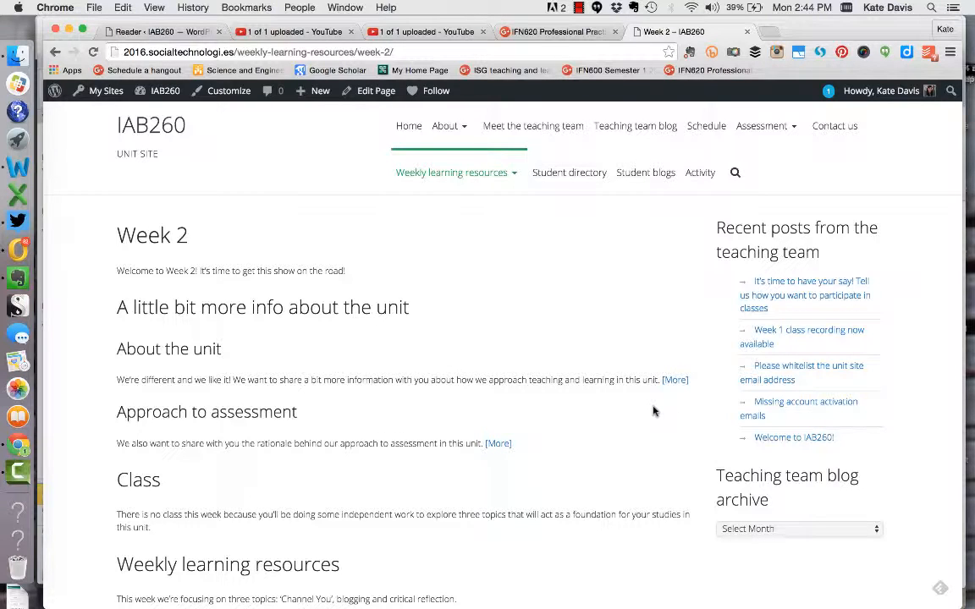
mouse_move(506, 423)
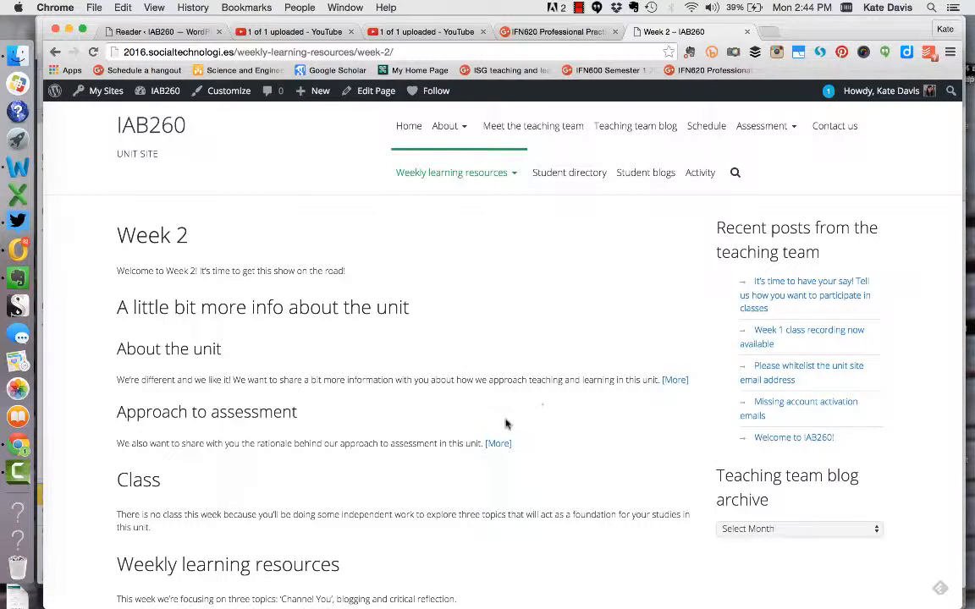
mouse_move(590, 456)
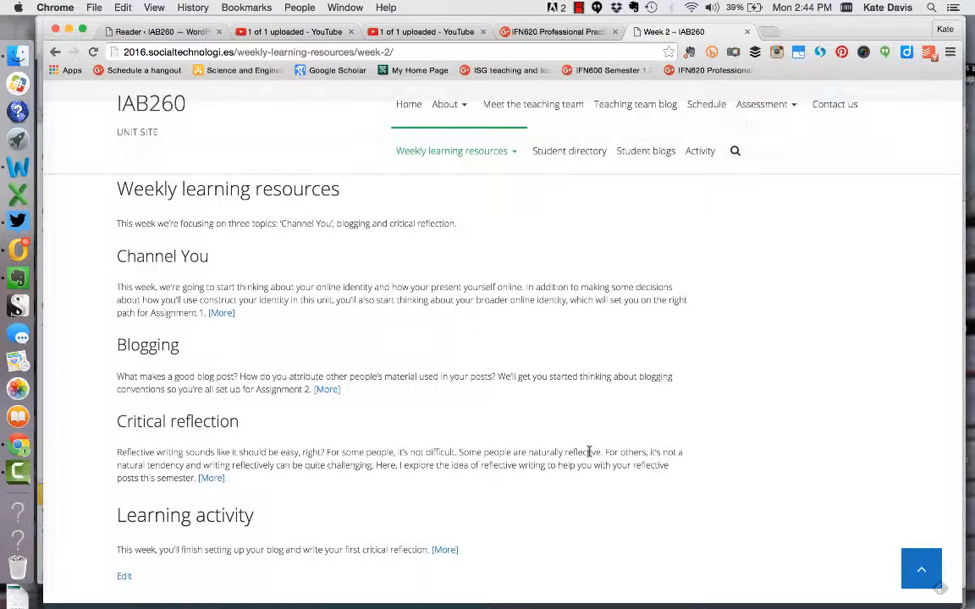
mouse_move(583, 380)
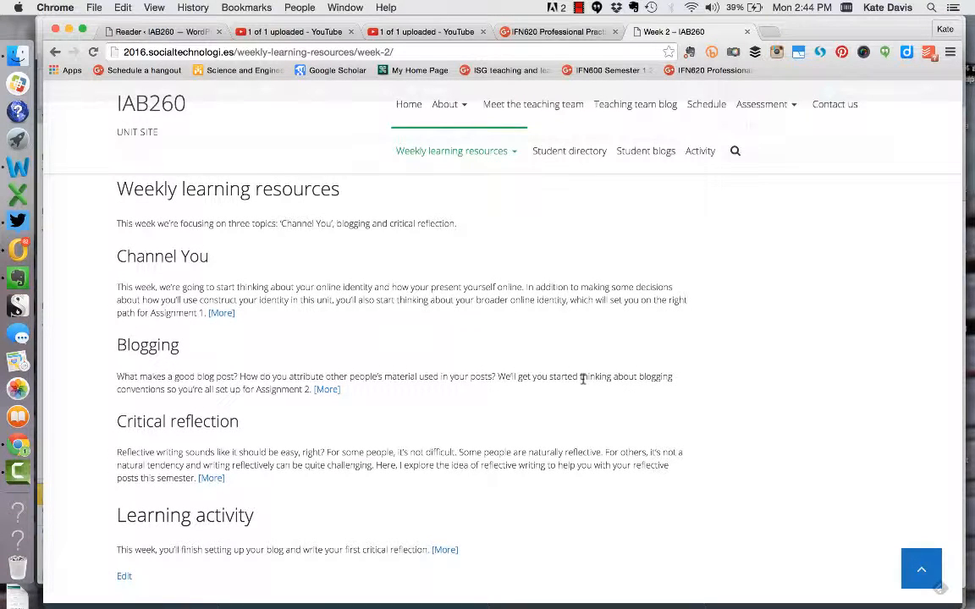
mouse_move(581, 368)
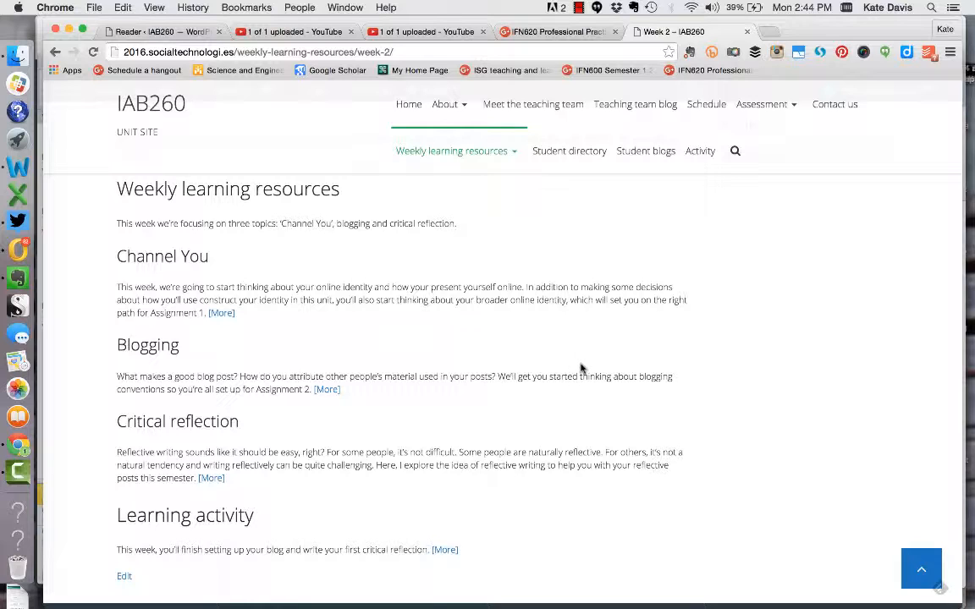
mouse_move(571, 372)
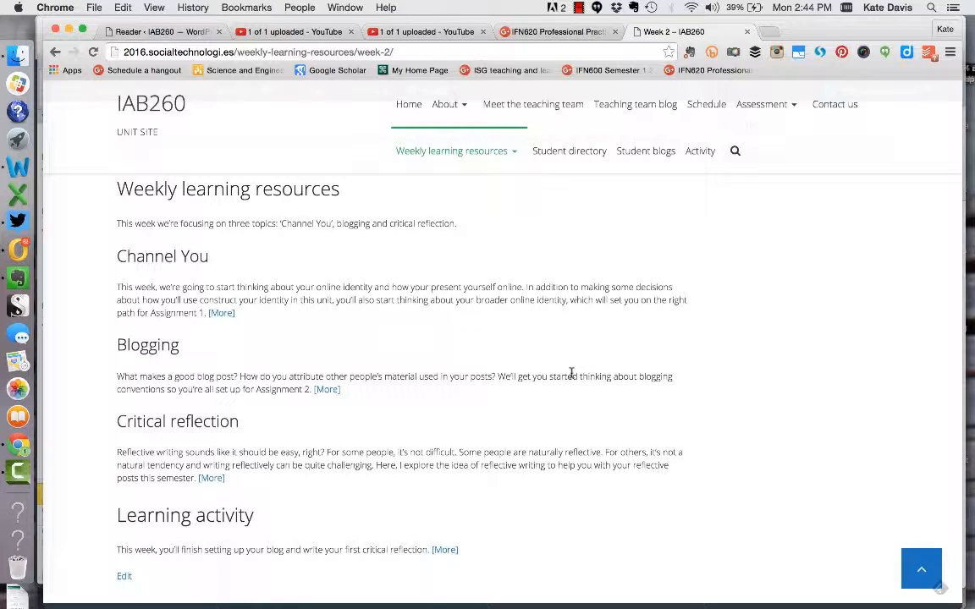
mouse_move(178, 420)
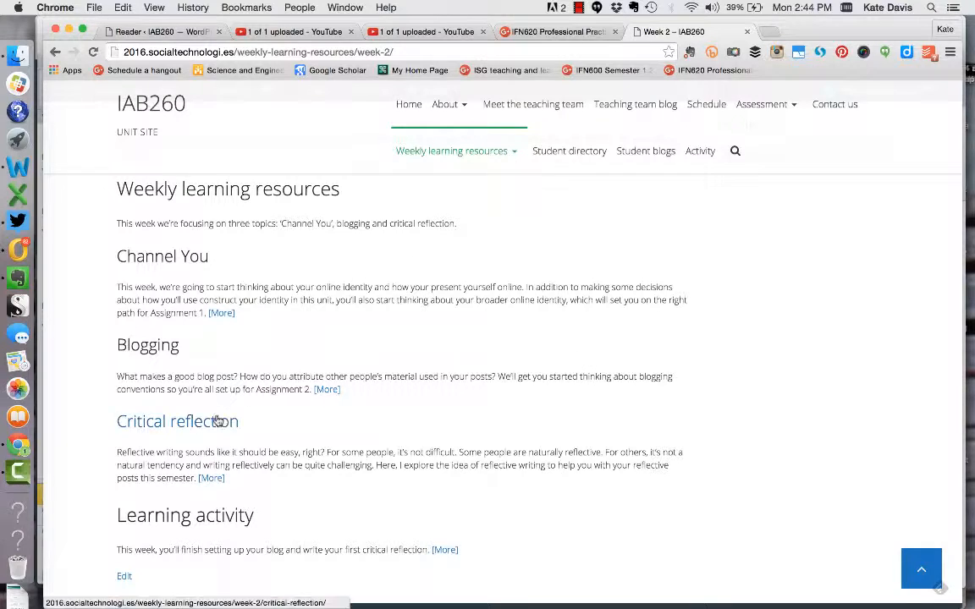
Step: Open the 'Critical reflection' page and read down to its closing resource links
click(176, 421)
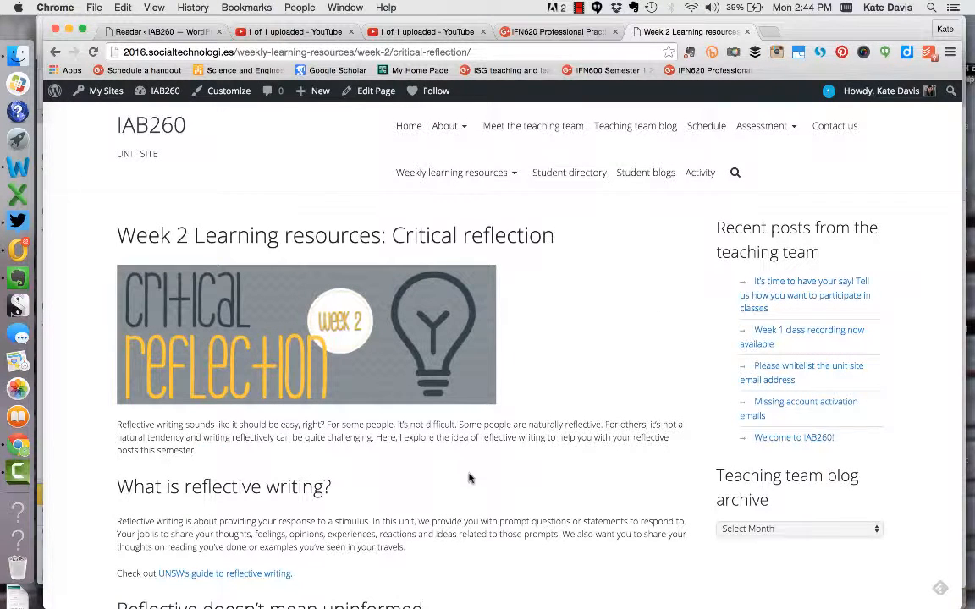
scroll(down, 3)
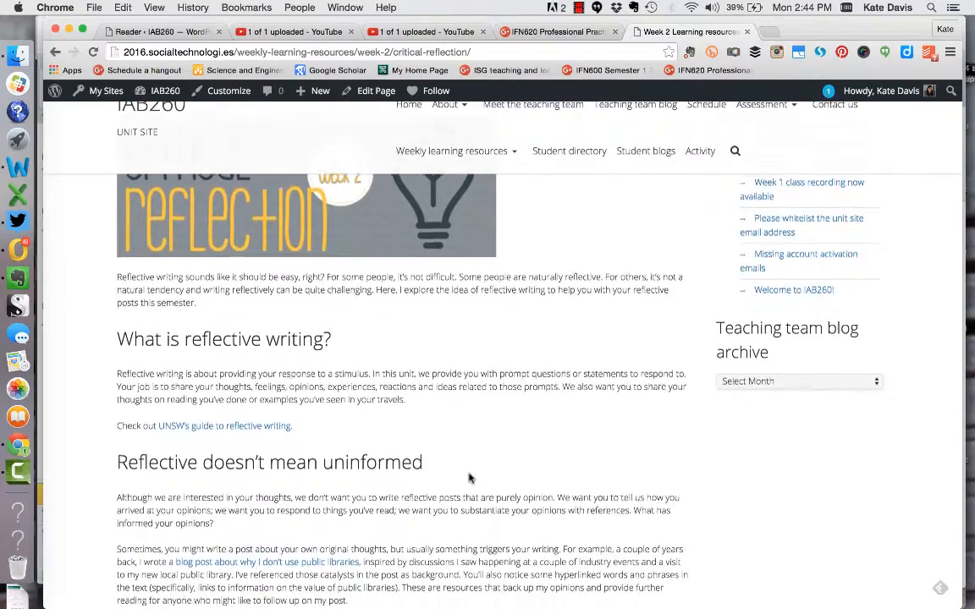
scroll(down, 3)
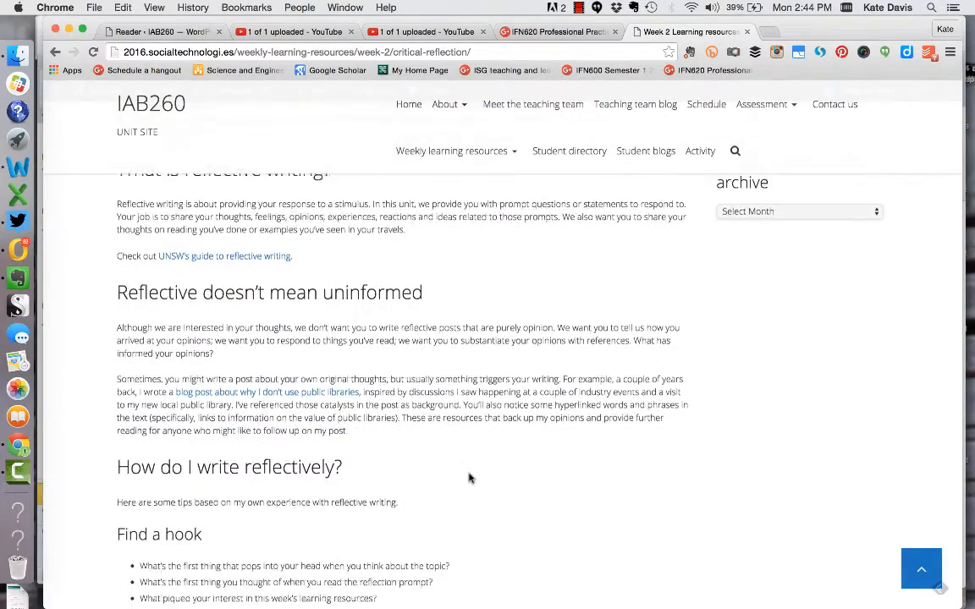
scroll(down, 3)
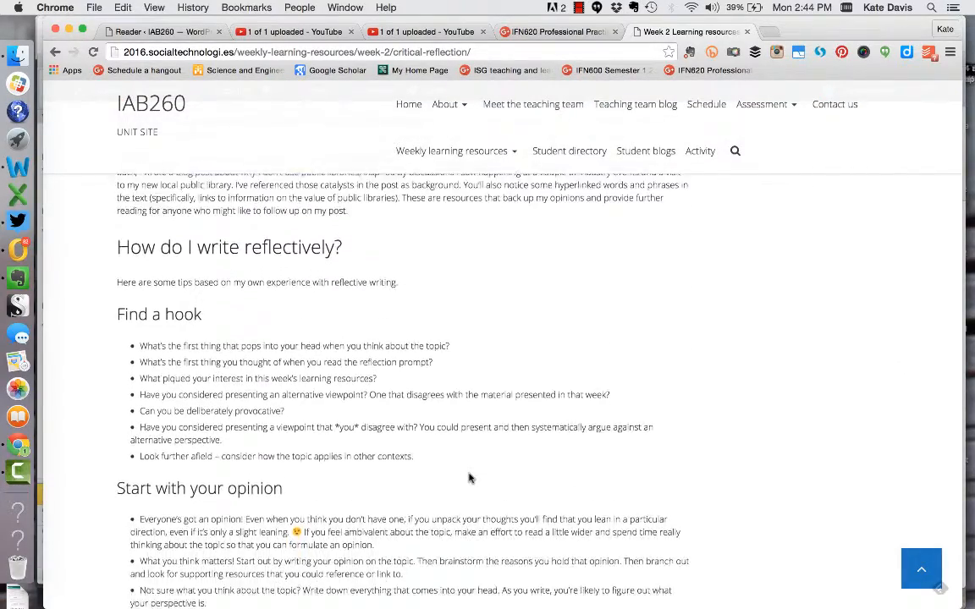
scroll(down, 3)
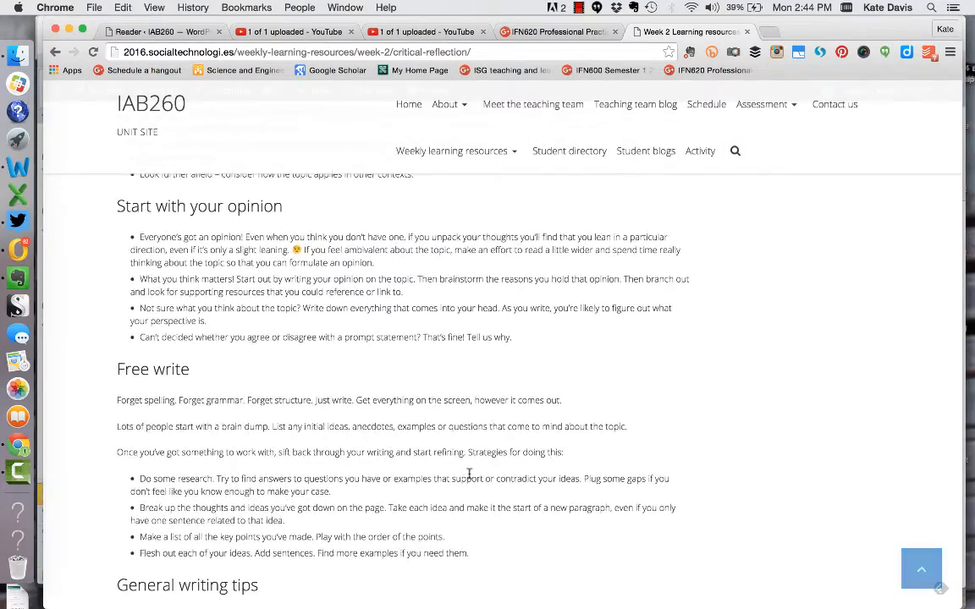
scroll(down, 3)
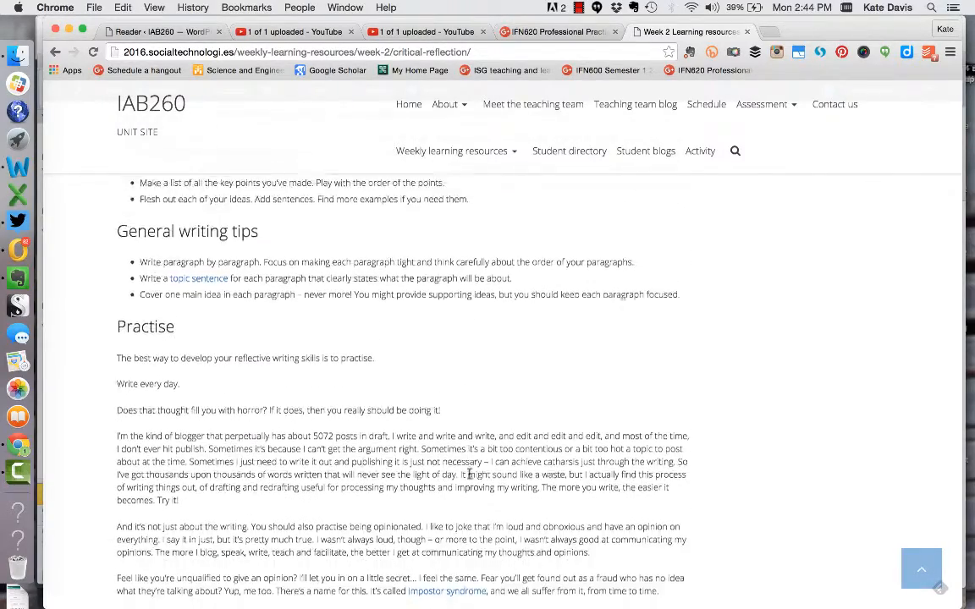
scroll(down, 3)
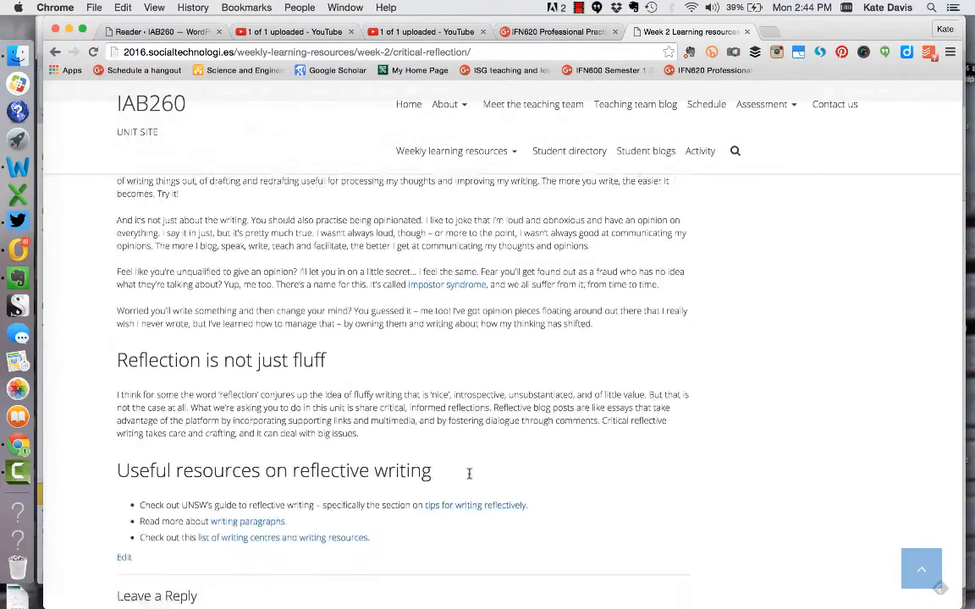
scroll(down, 3)
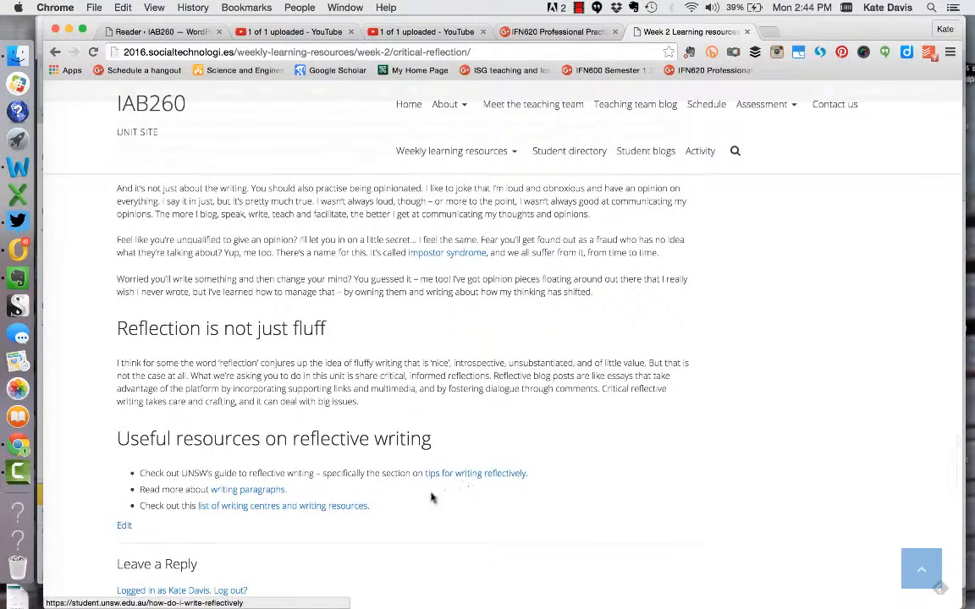
mouse_move(442, 259)
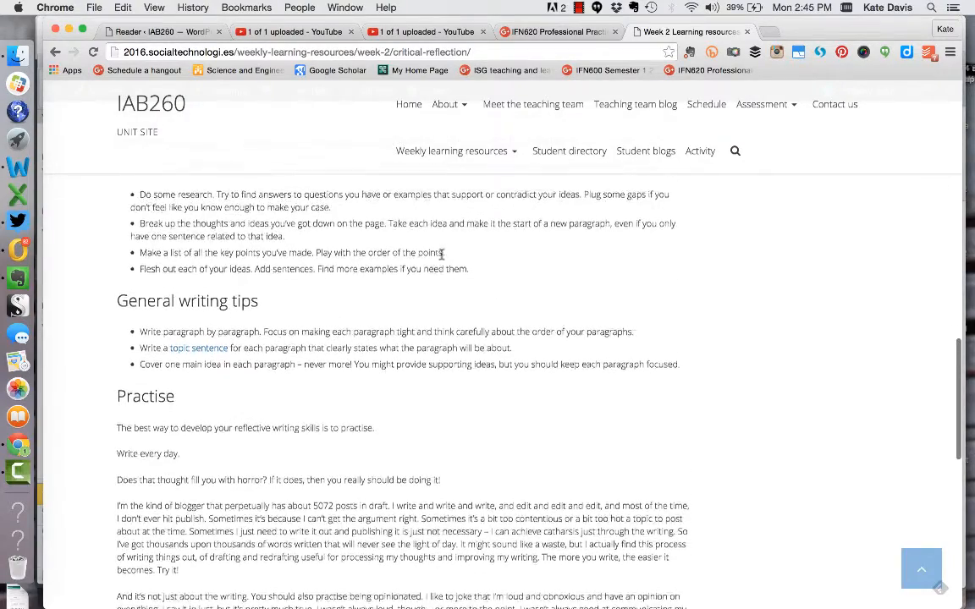
scroll(up, 3)
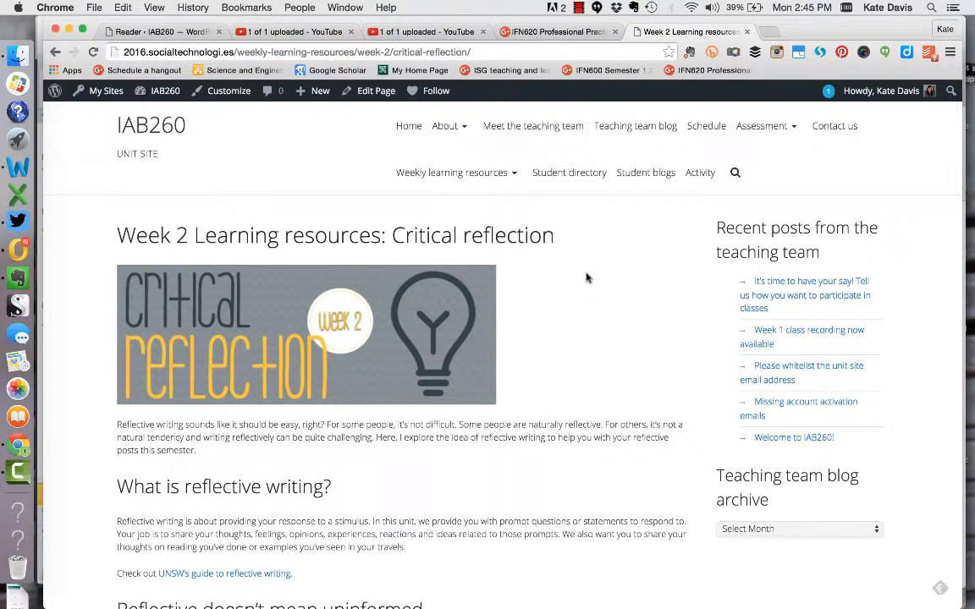
mouse_move(607, 366)
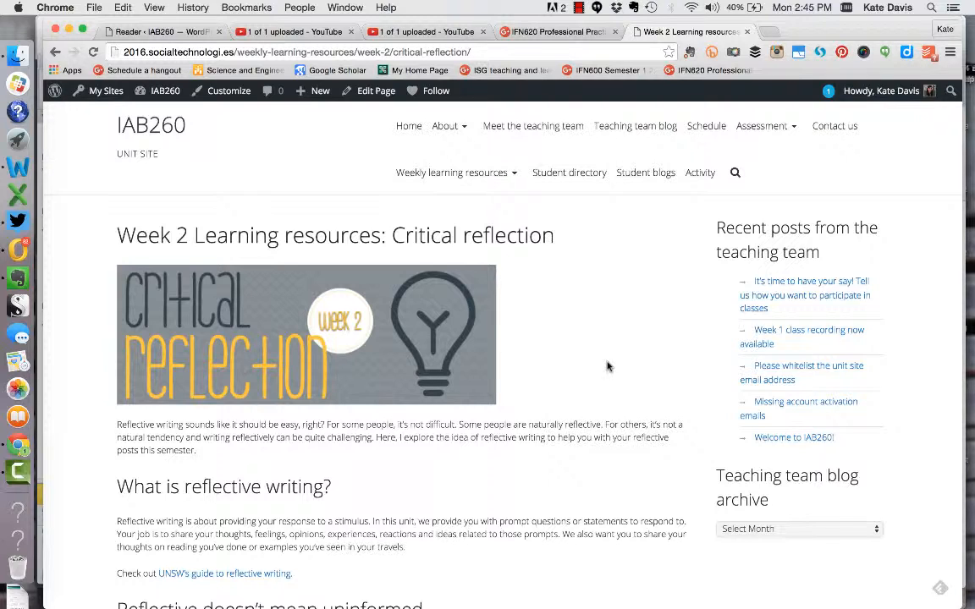
mouse_move(613, 420)
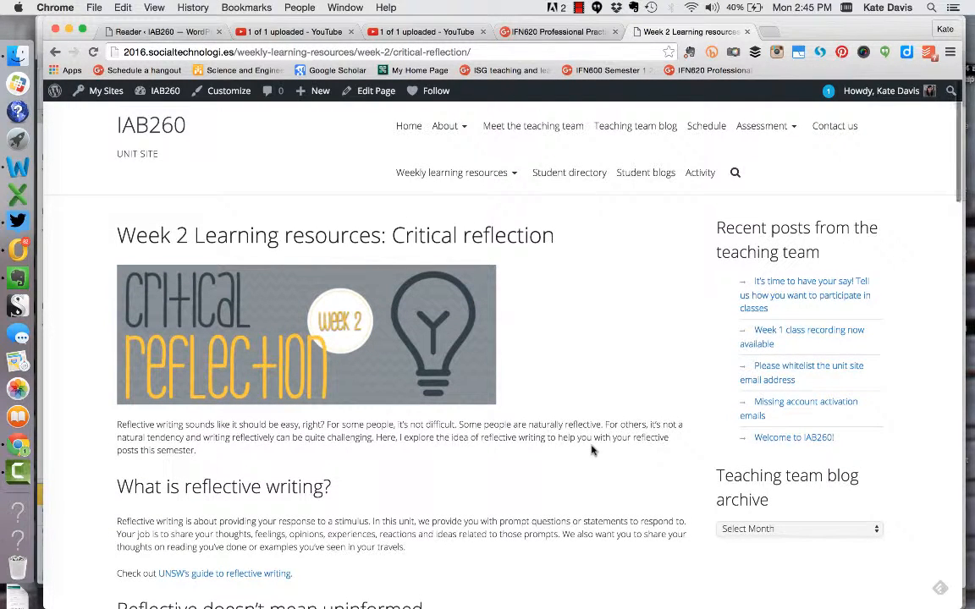
mouse_move(573, 249)
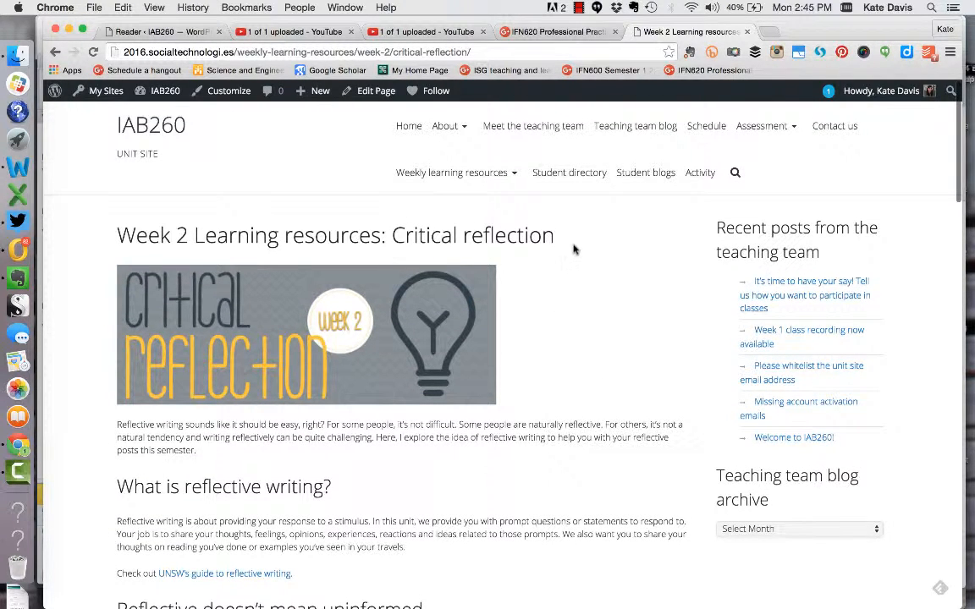
mouse_move(575, 244)
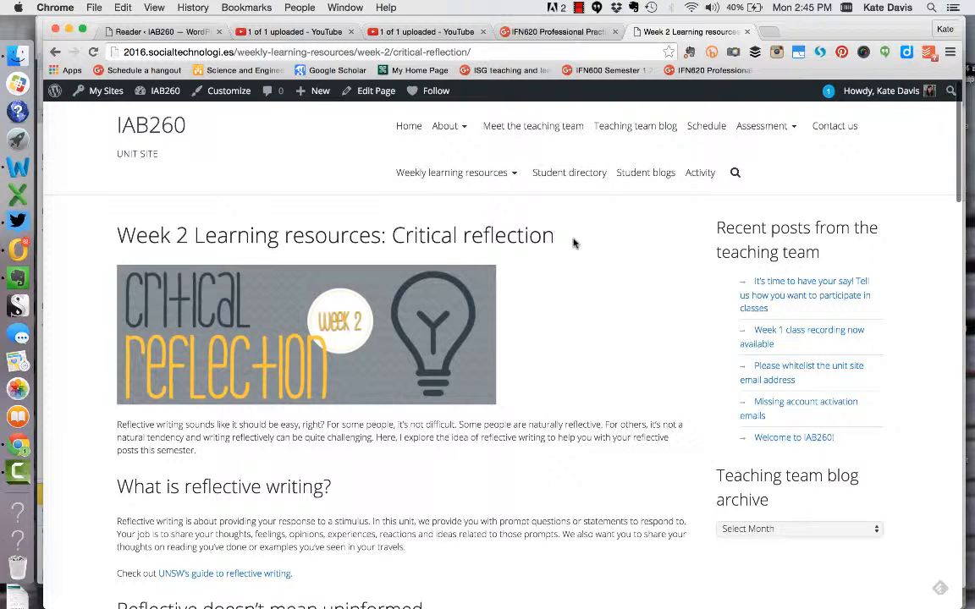
mouse_move(567, 235)
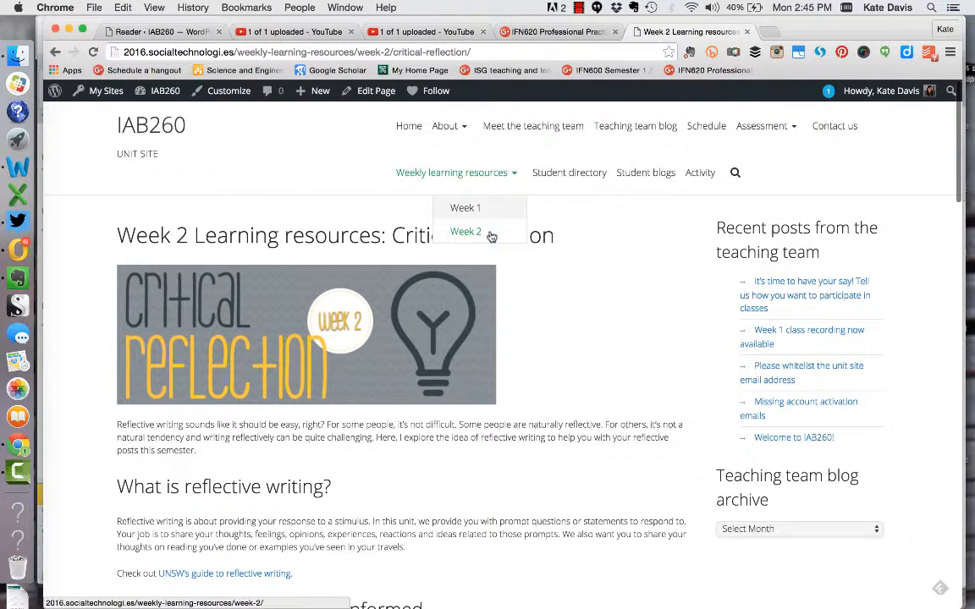
Step: Pick Week 2 from Weekly learning resources, then open the 'Learning activity' page
click(465, 231)
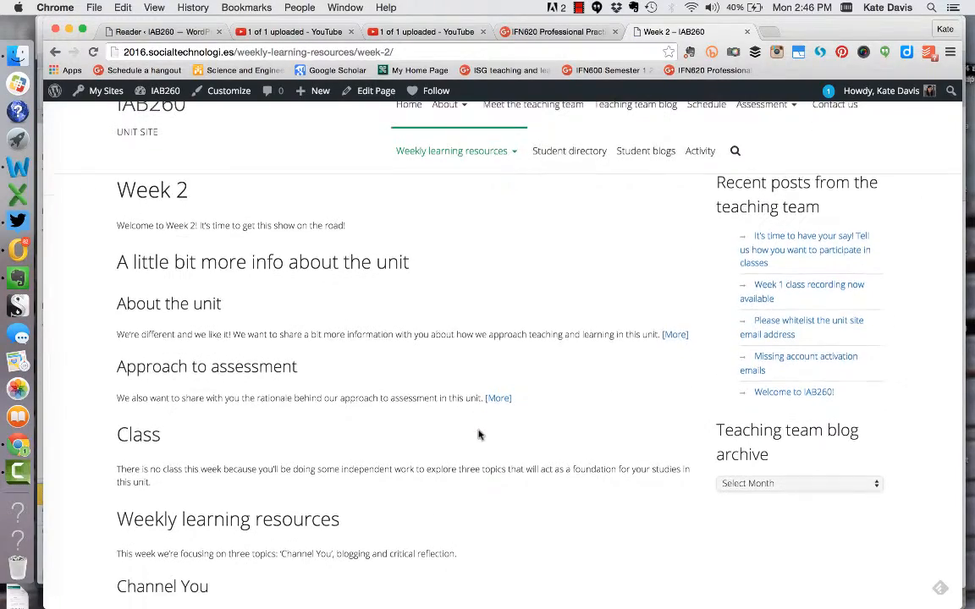
scroll(down, 3)
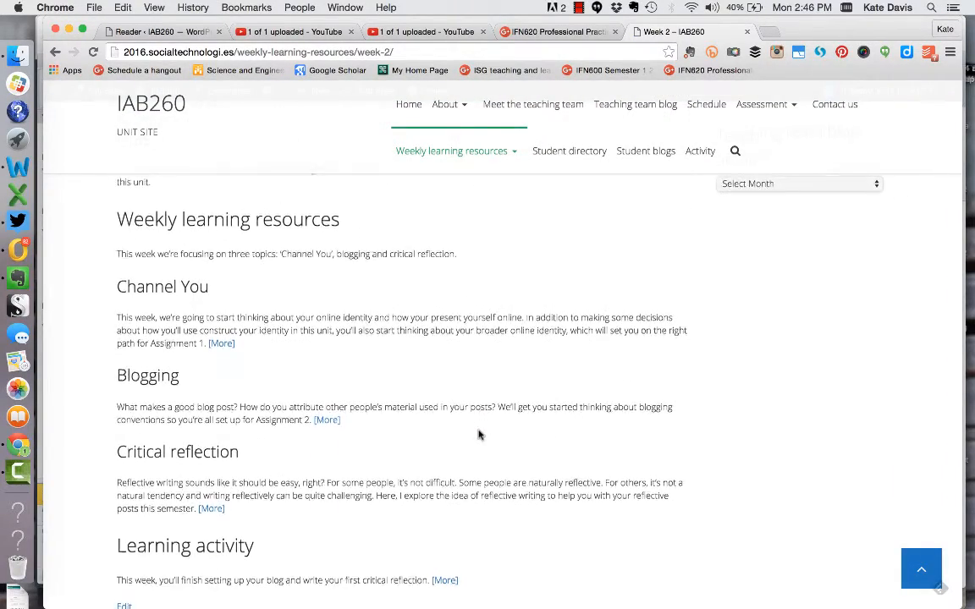
scroll(down, 3)
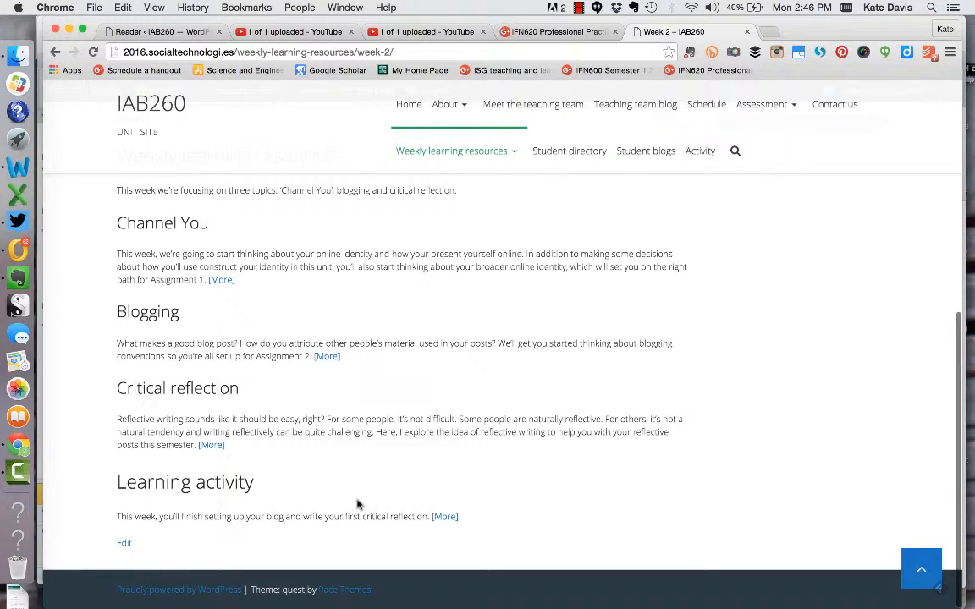
click(184, 481)
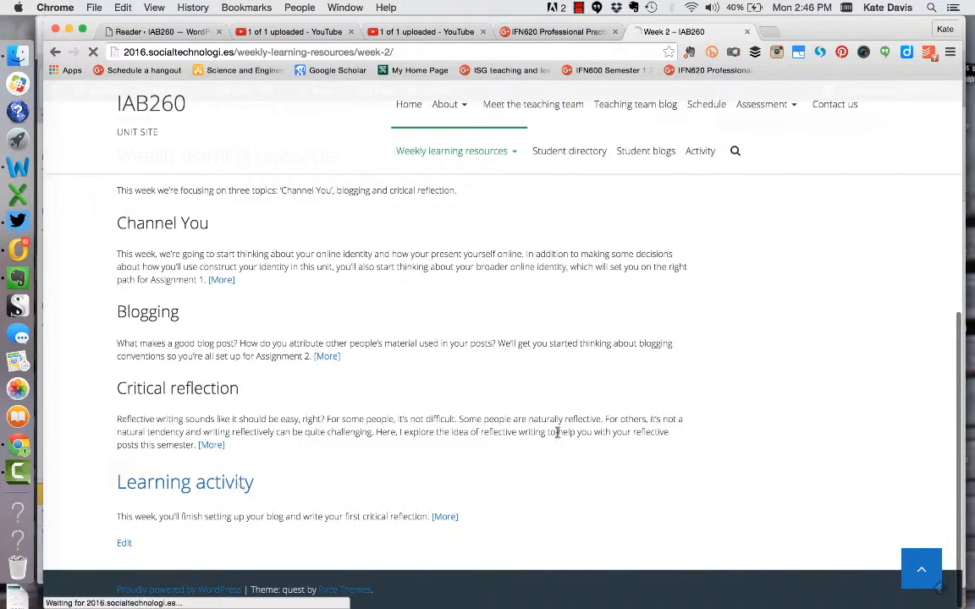
click(445, 516)
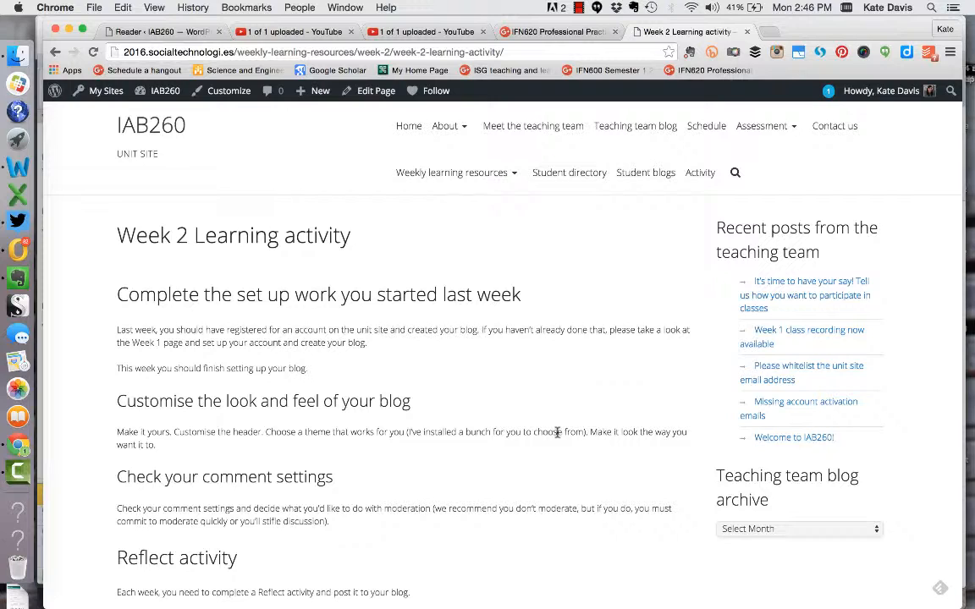
Step: Read through the Reflect activity prompts down to the due date
scroll(down, 3)
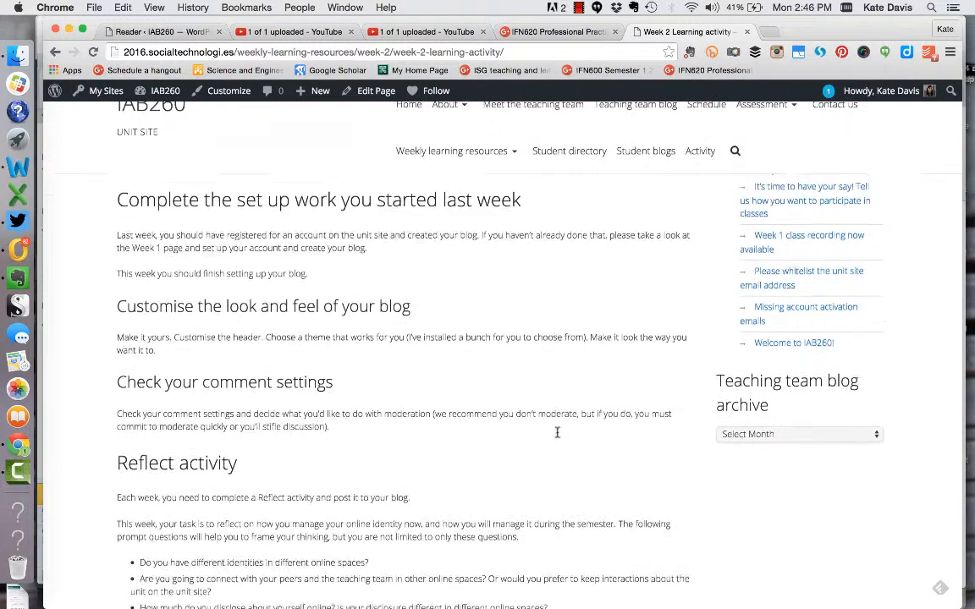
scroll(down, 3)
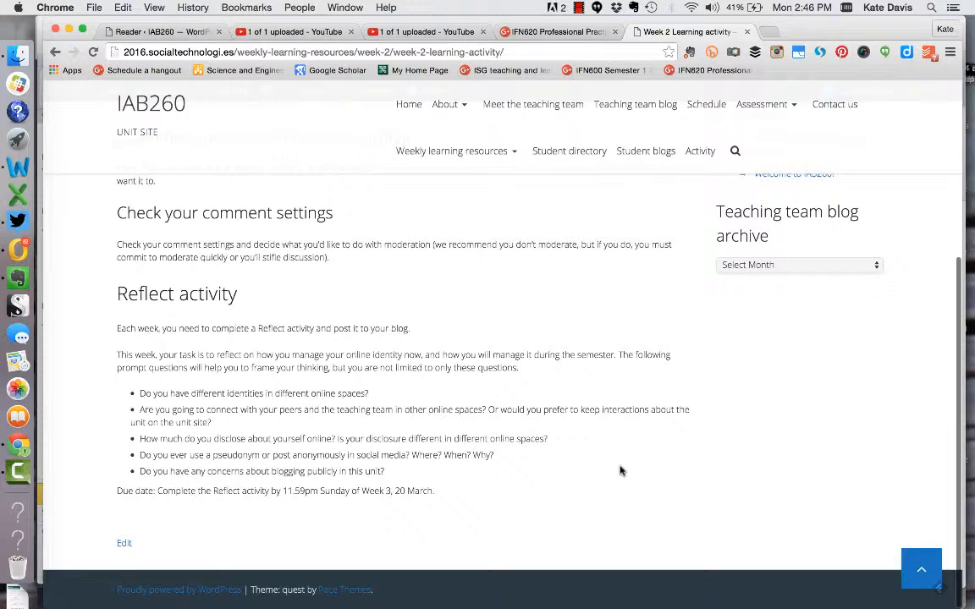
mouse_move(607, 469)
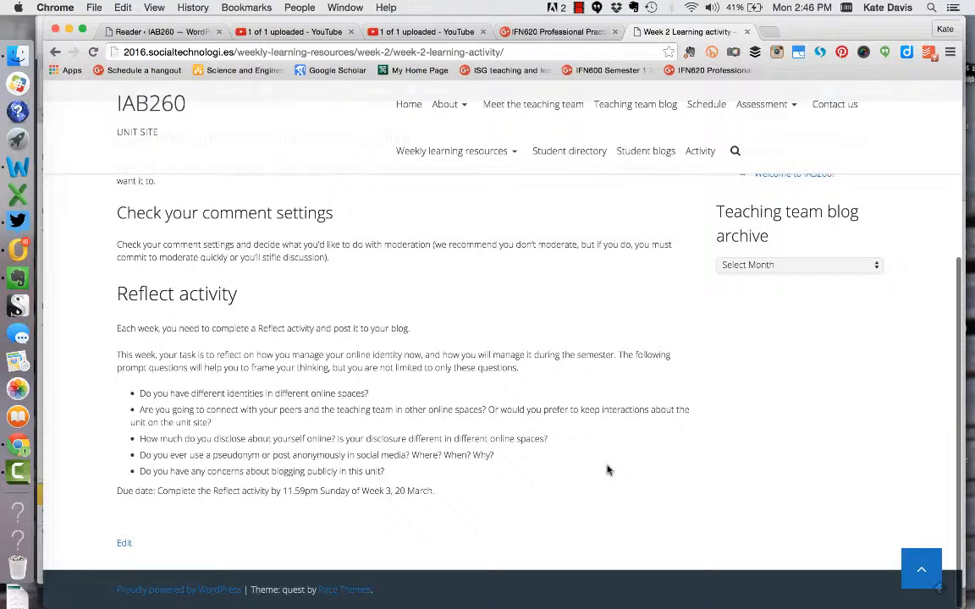
mouse_move(605, 471)
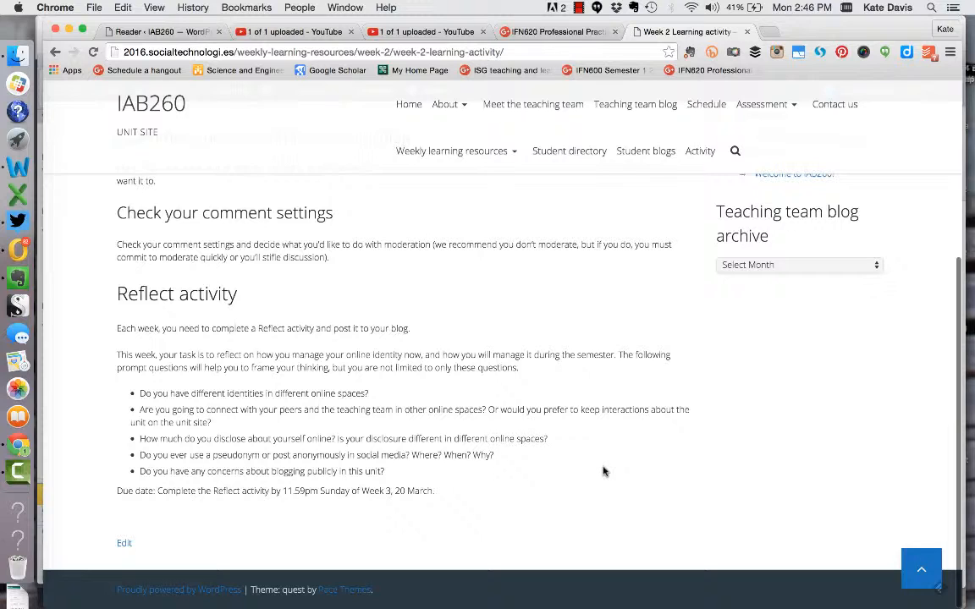
mouse_move(638, 513)
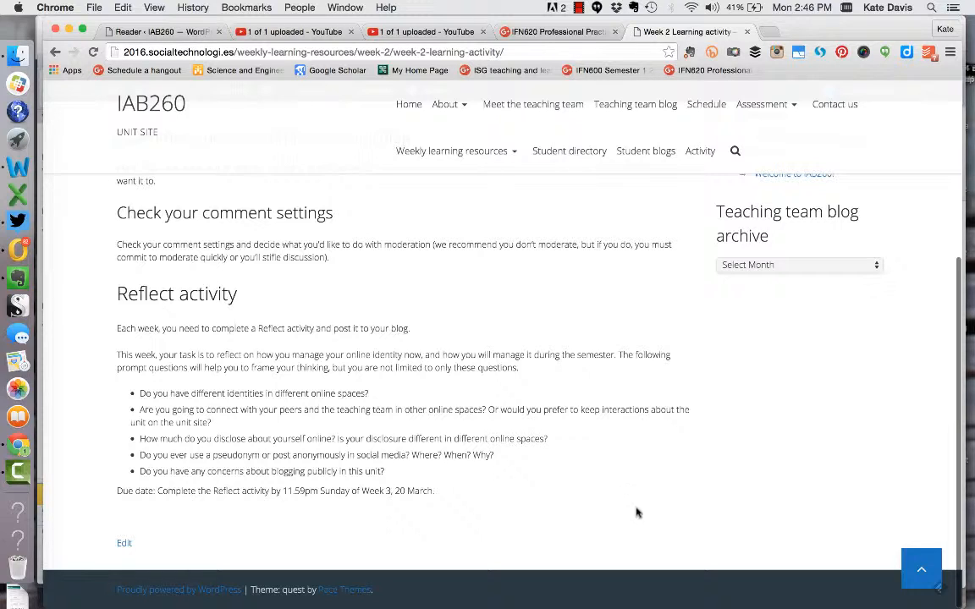
mouse_move(487, 496)
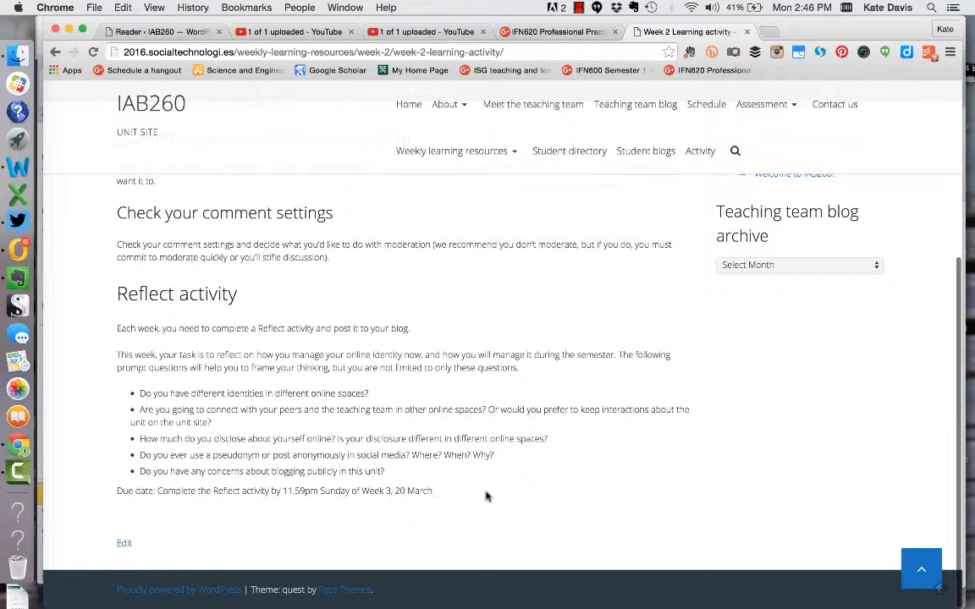
mouse_move(503, 524)
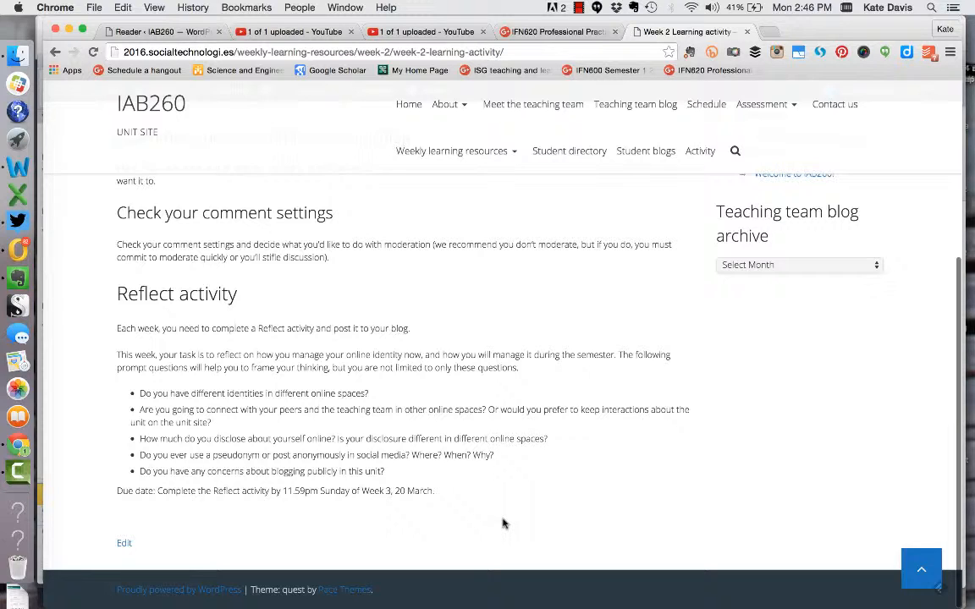
scroll(down, 3)
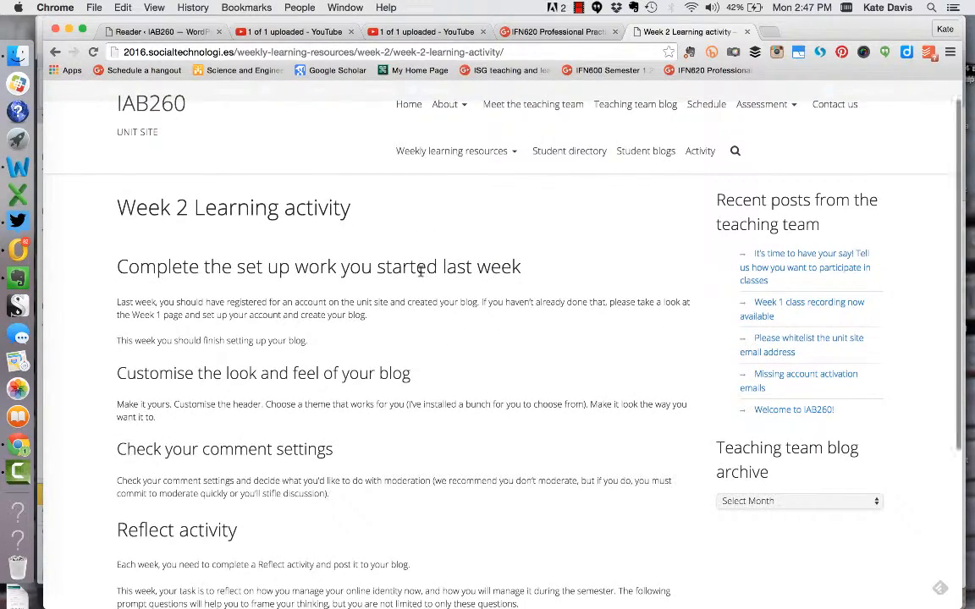
mouse_move(383, 373)
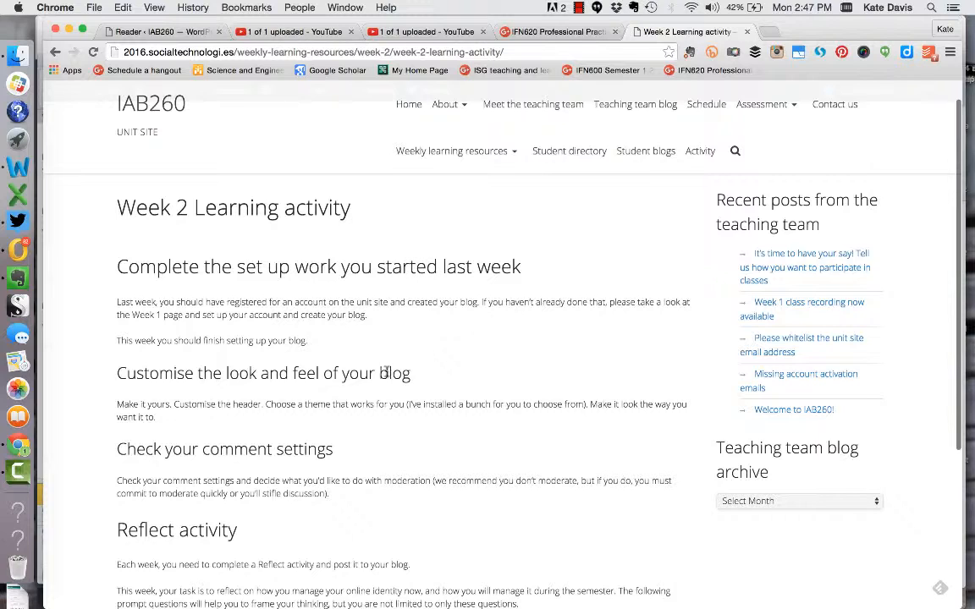
mouse_move(388, 375)
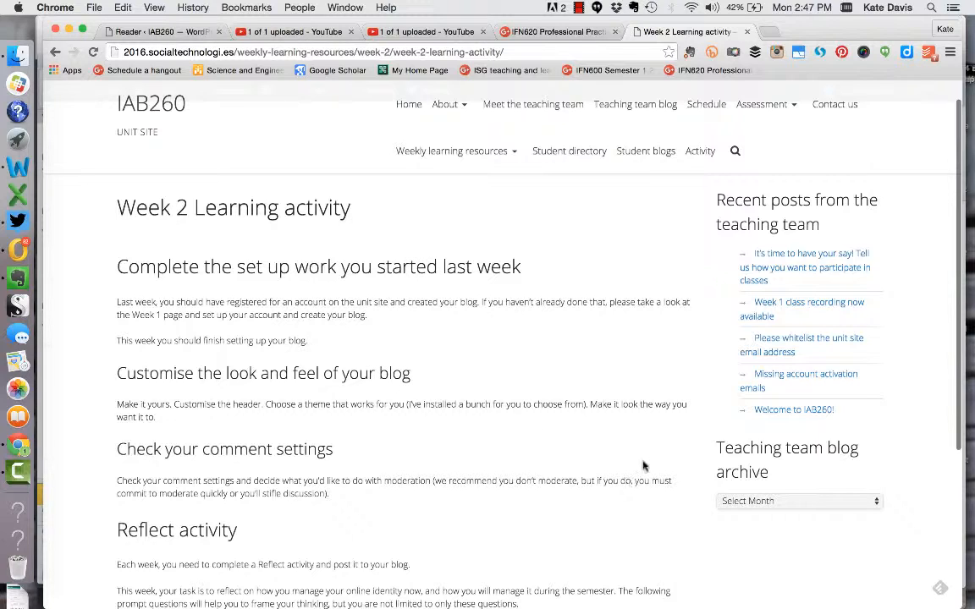
mouse_move(646, 502)
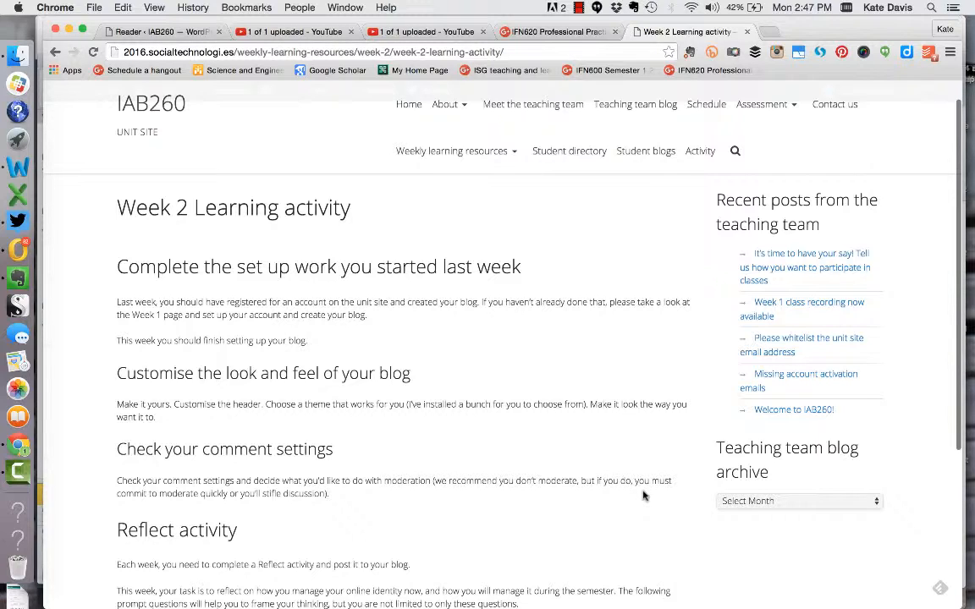
mouse_move(628, 457)
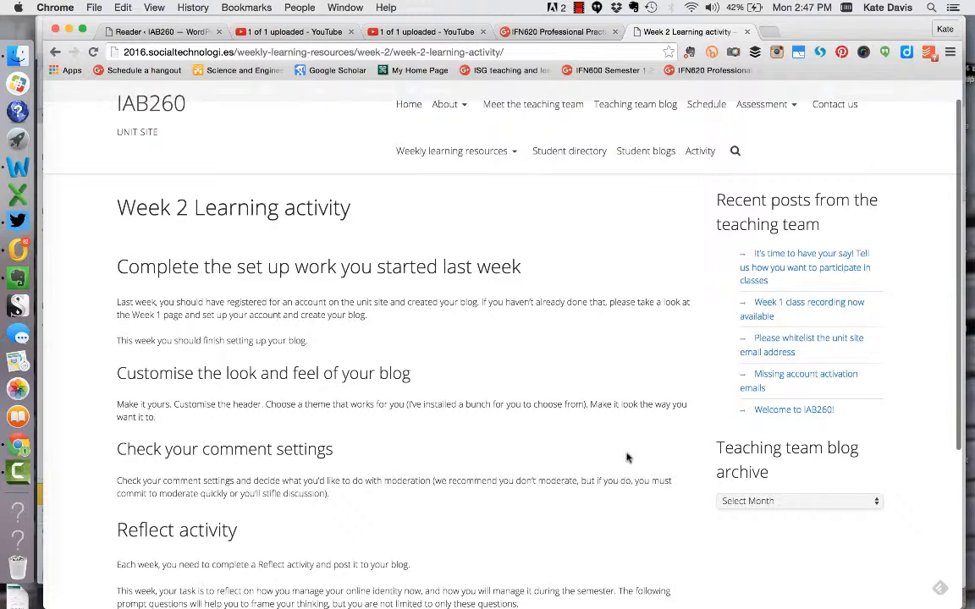
mouse_move(605, 447)
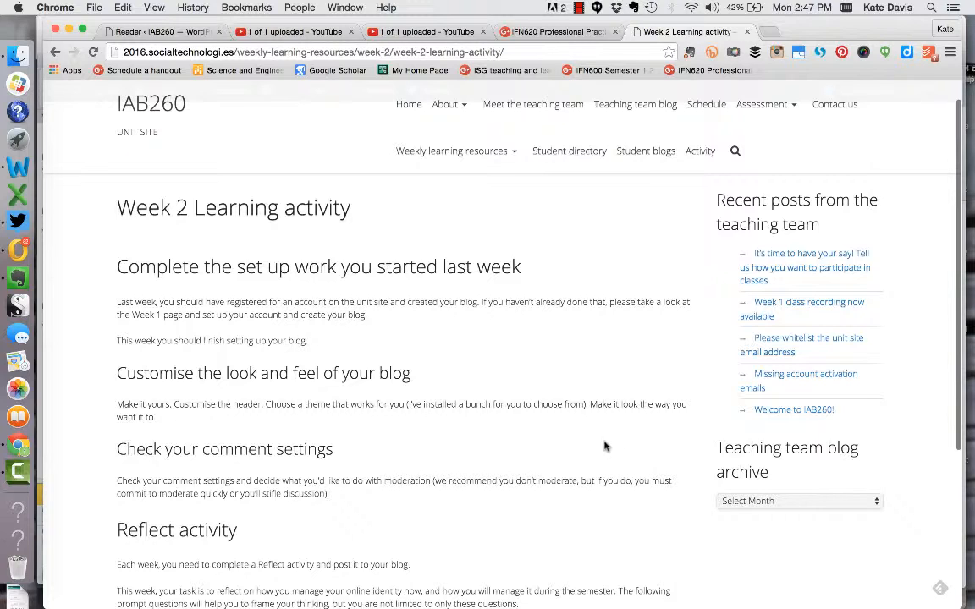
mouse_move(621, 449)
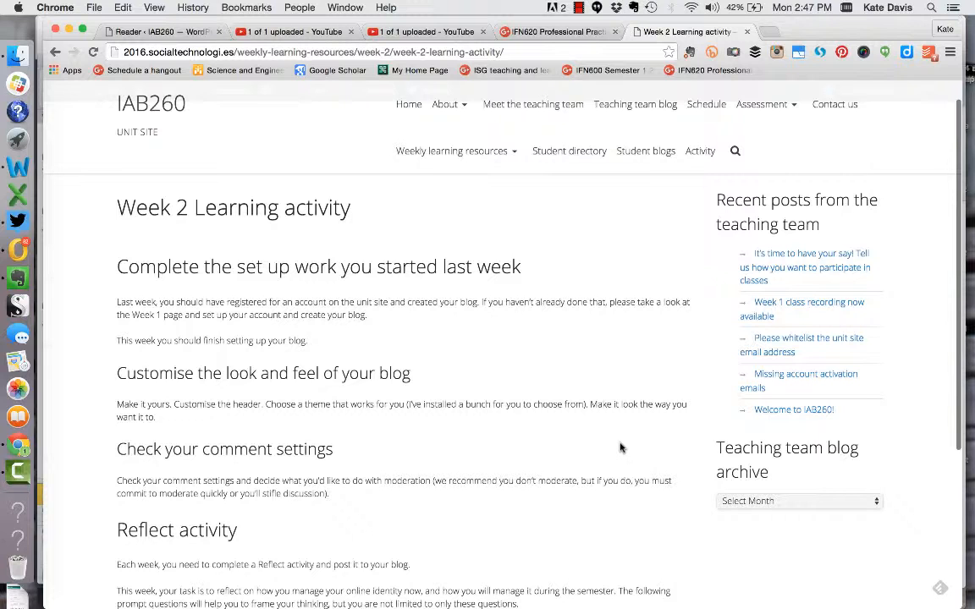
scroll(down, 3)
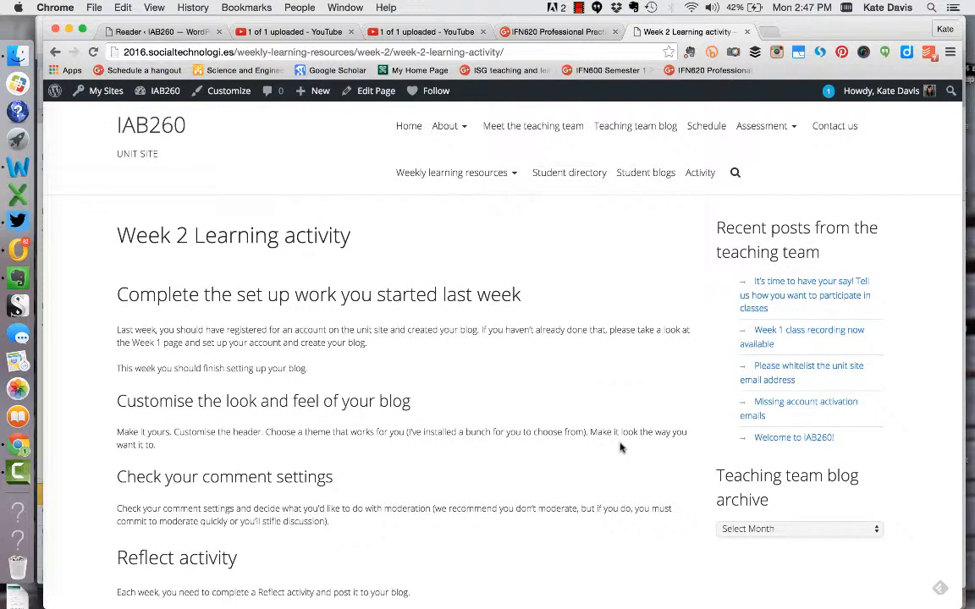
mouse_move(616, 472)
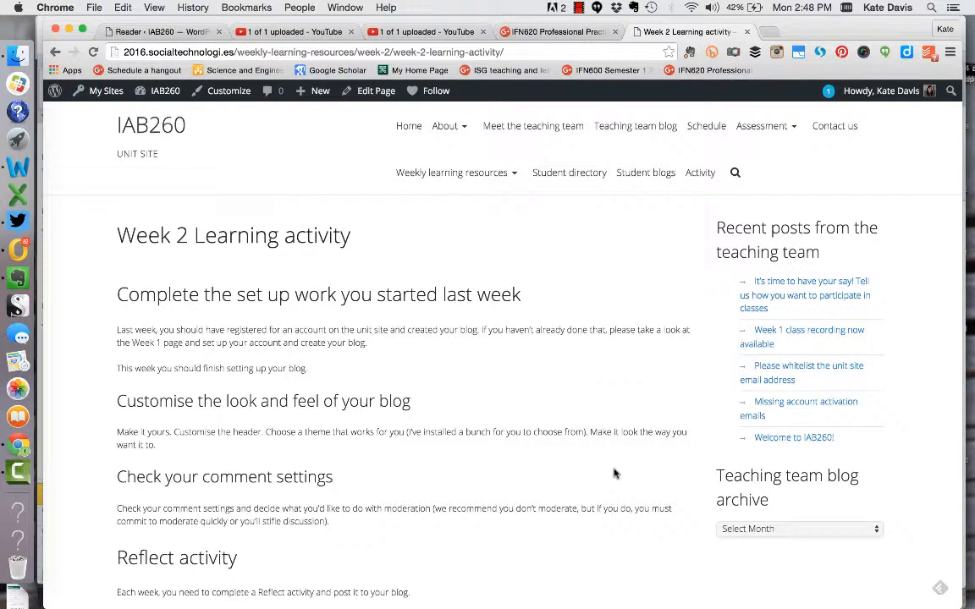
Step: Back on Week 2, view the Channel You, Blogging and Critical reflection topics
click(451, 172)
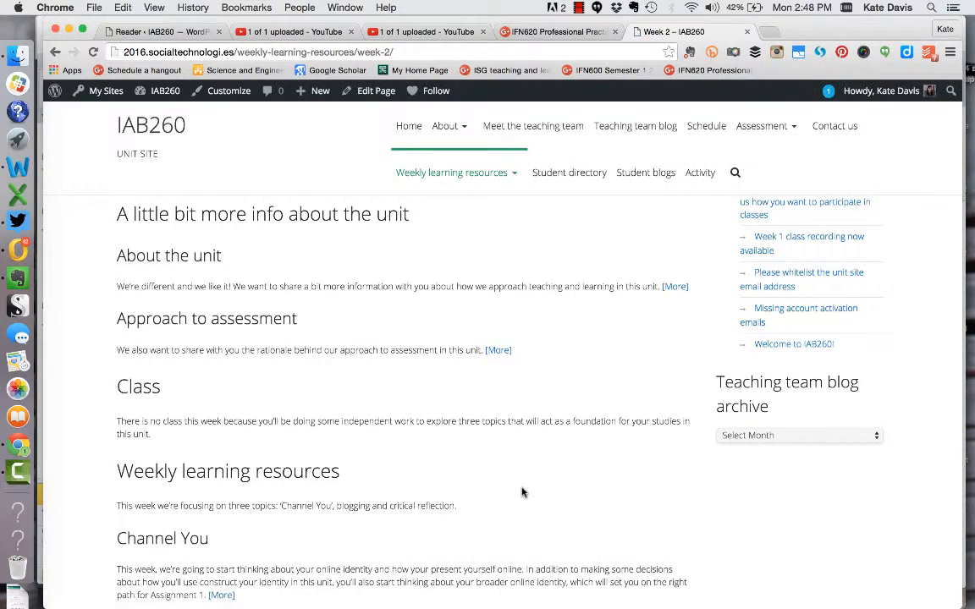
scroll(down, 3)
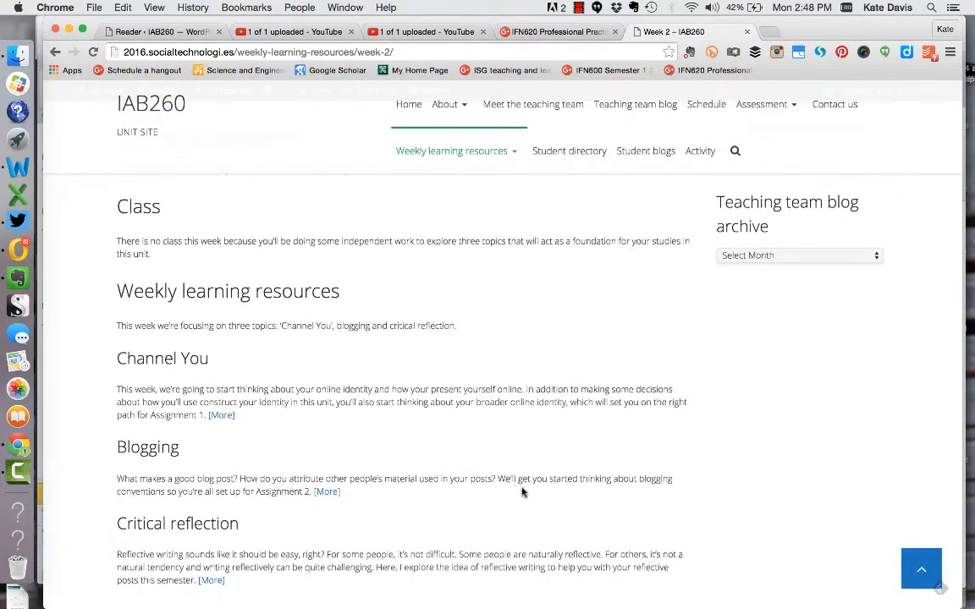
scroll(down, 3)
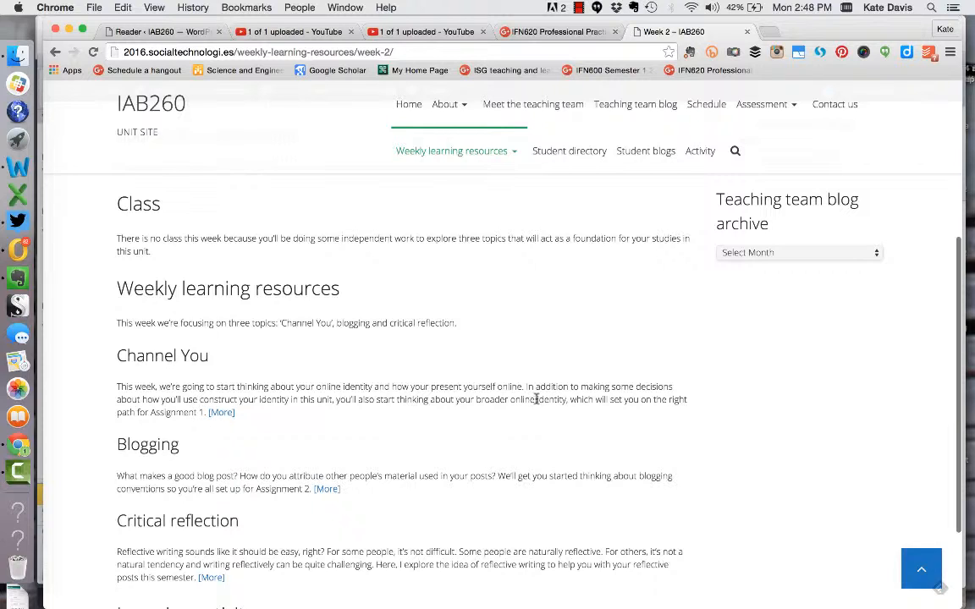
mouse_move(535, 398)
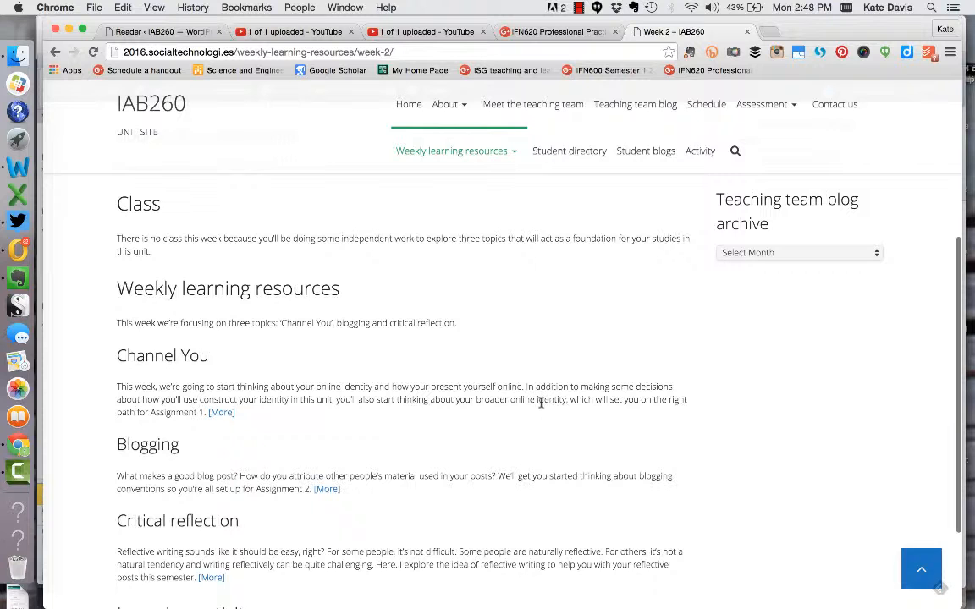
scroll(down, 3)
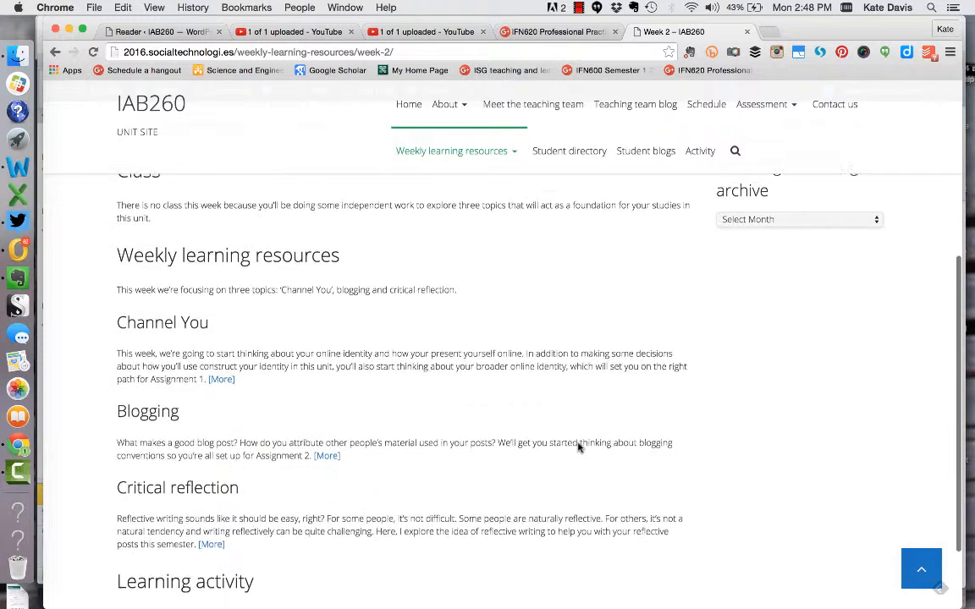
scroll(down, 3)
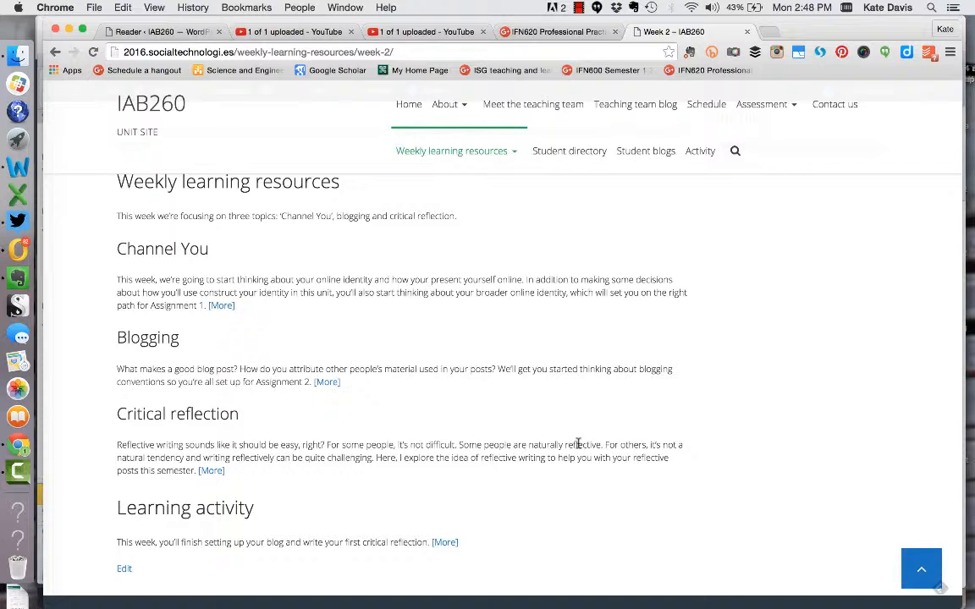
mouse_move(594, 413)
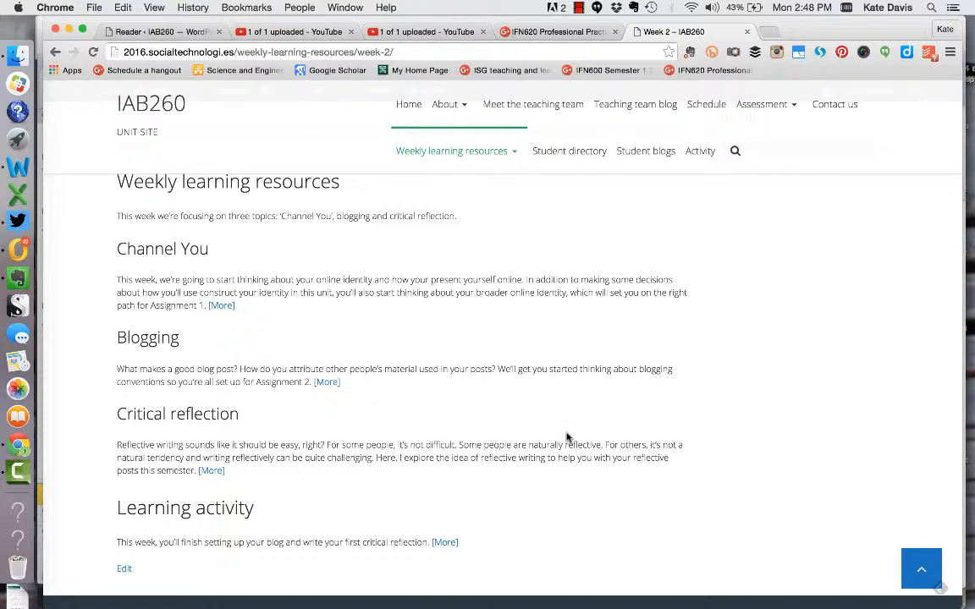
mouse_move(590, 391)
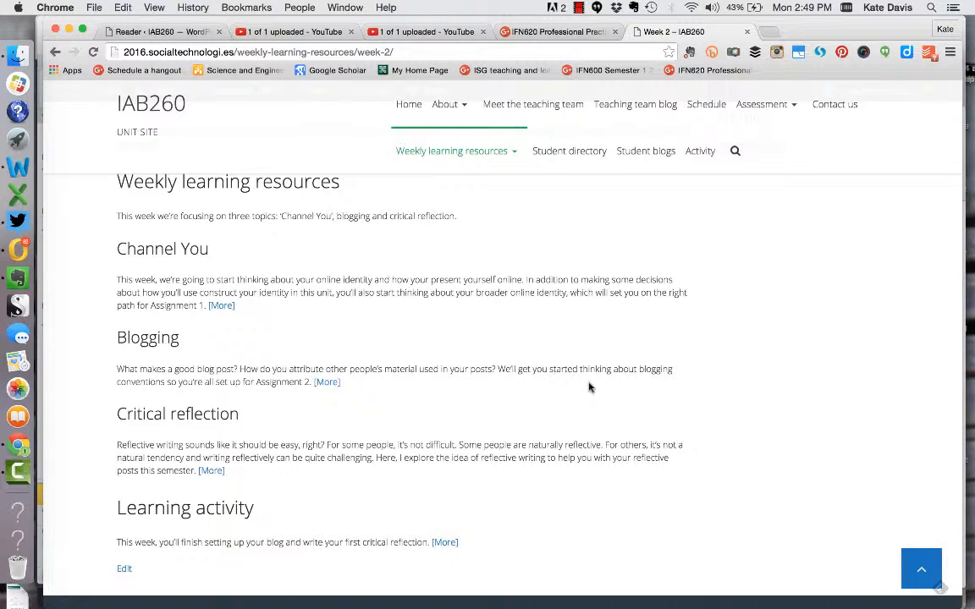
mouse_move(593, 383)
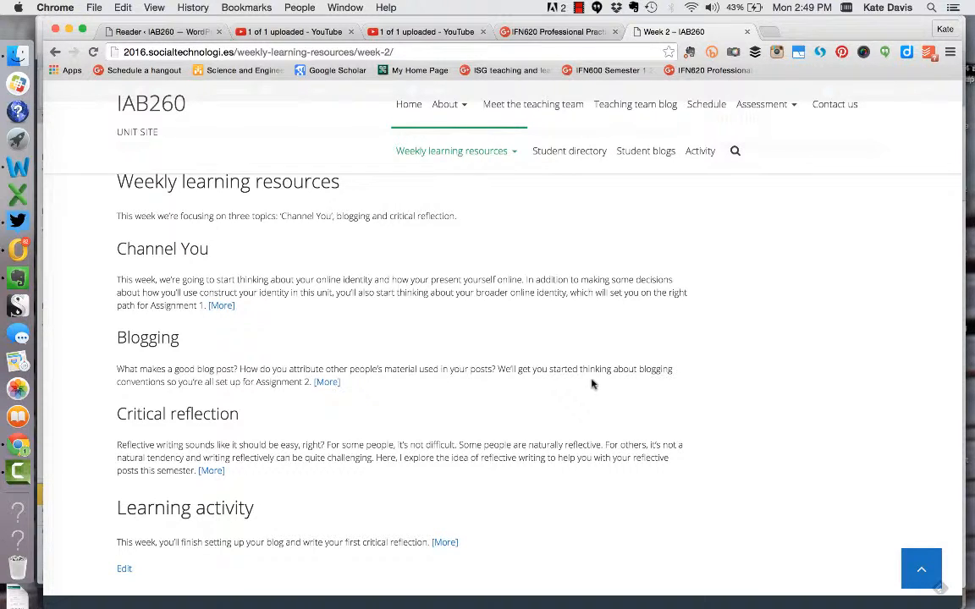
mouse_move(594, 383)
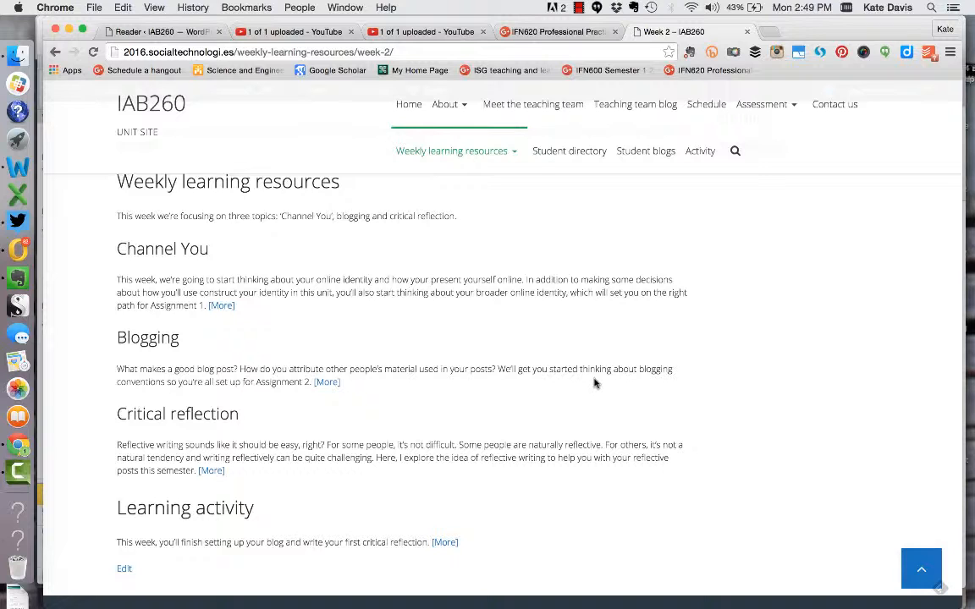
mouse_move(649, 382)
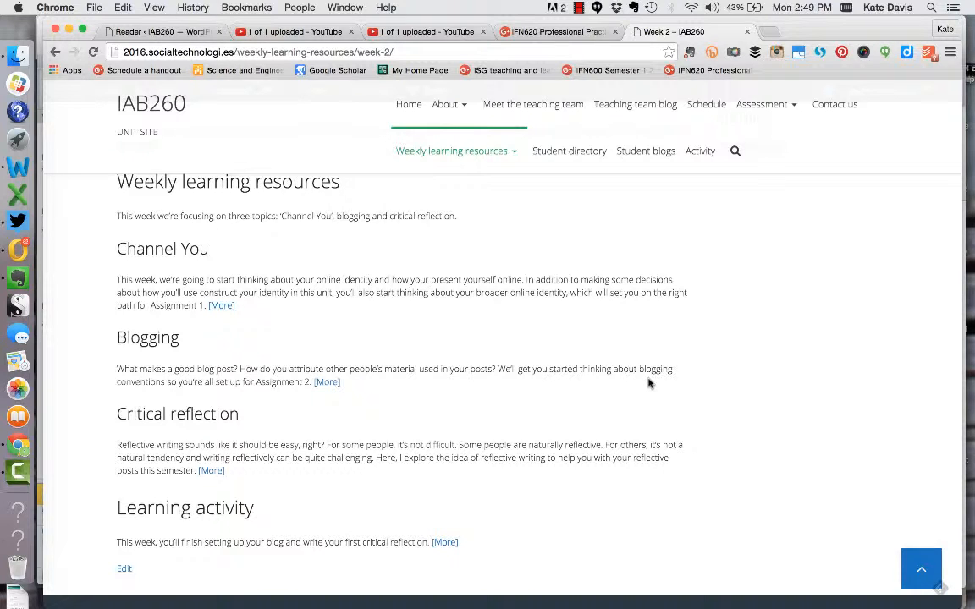
mouse_move(639, 392)
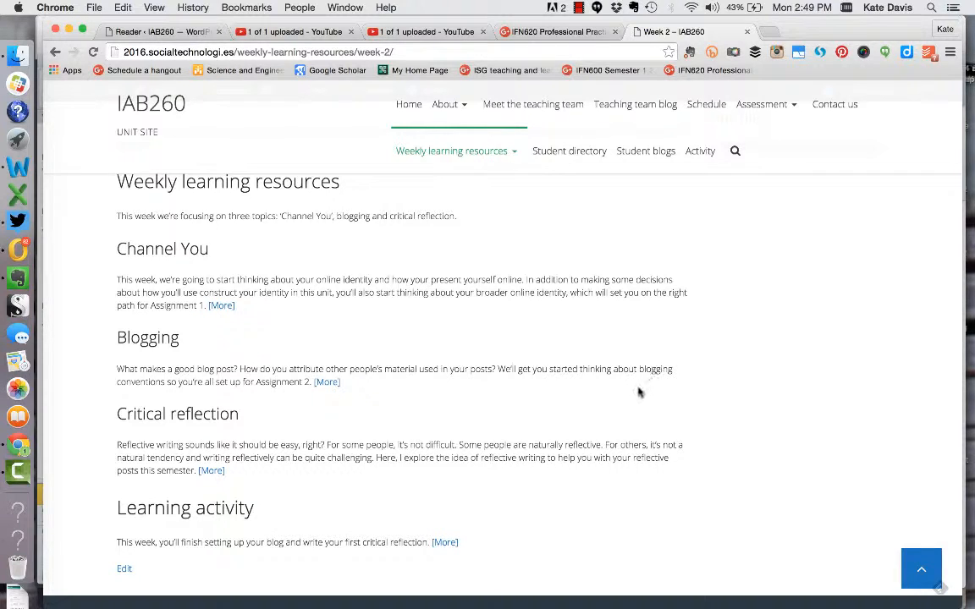
mouse_move(635, 381)
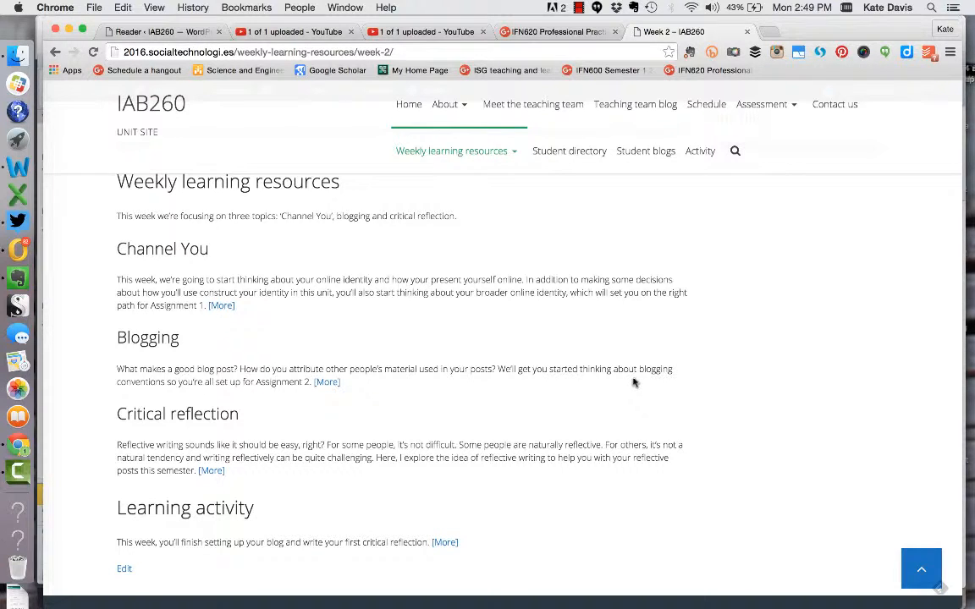
mouse_move(628, 381)
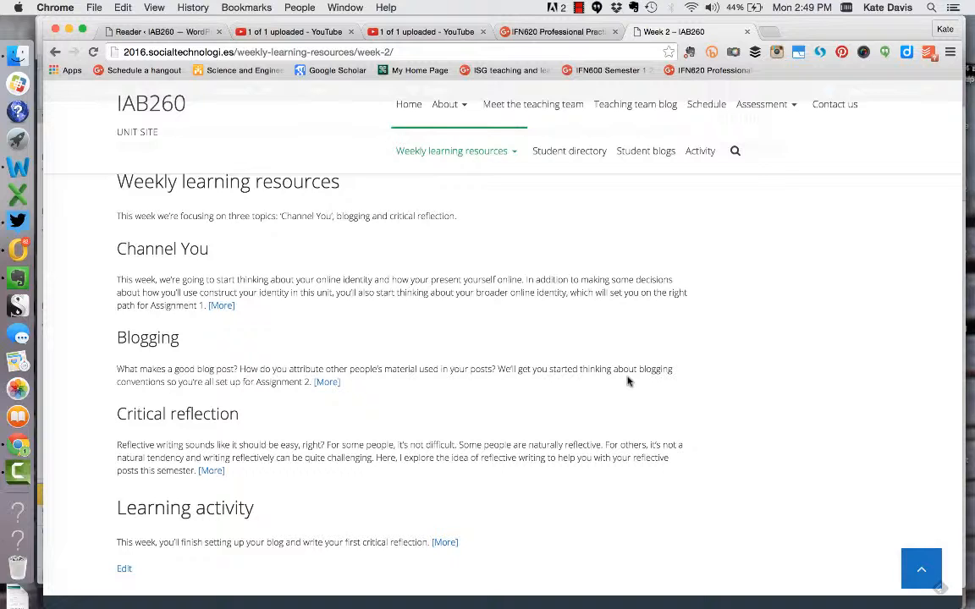
mouse_move(626, 383)
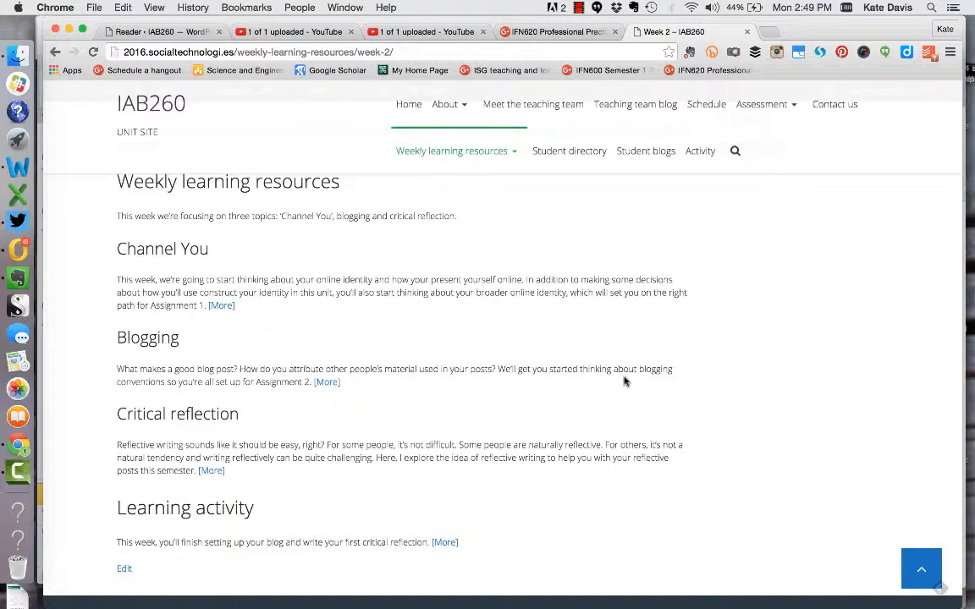
mouse_move(626, 370)
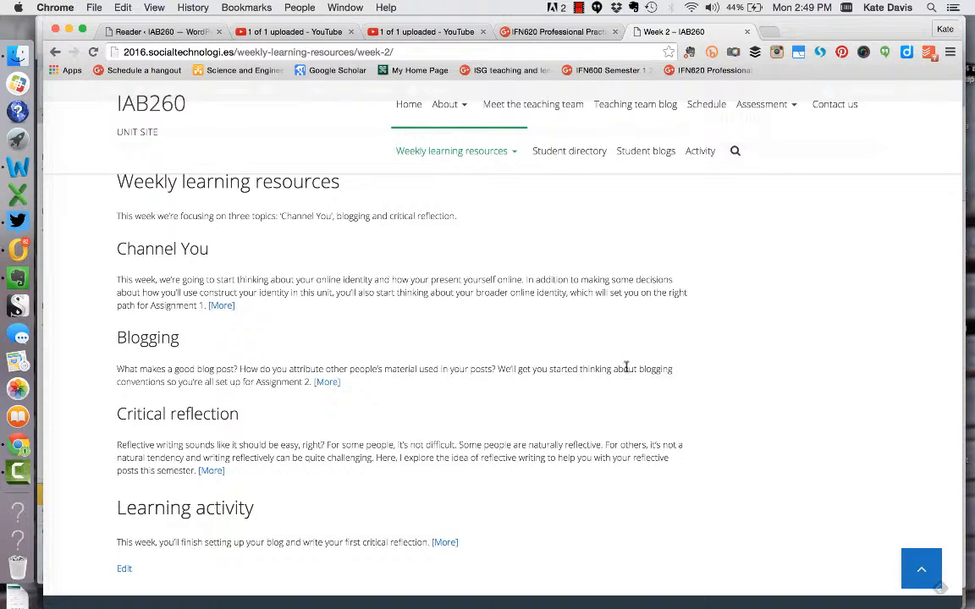
mouse_move(654, 404)
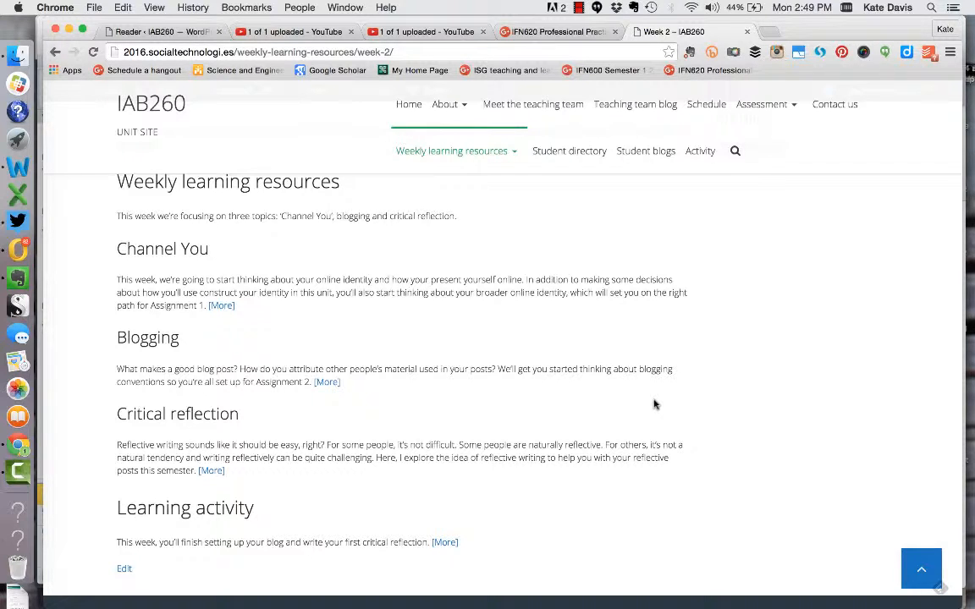
mouse_move(537, 443)
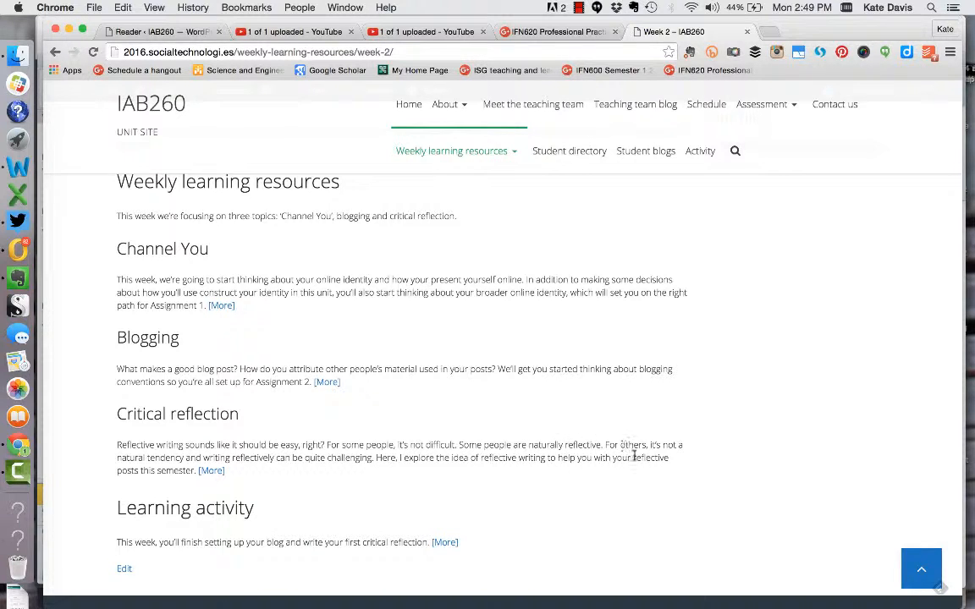
mouse_move(693, 469)
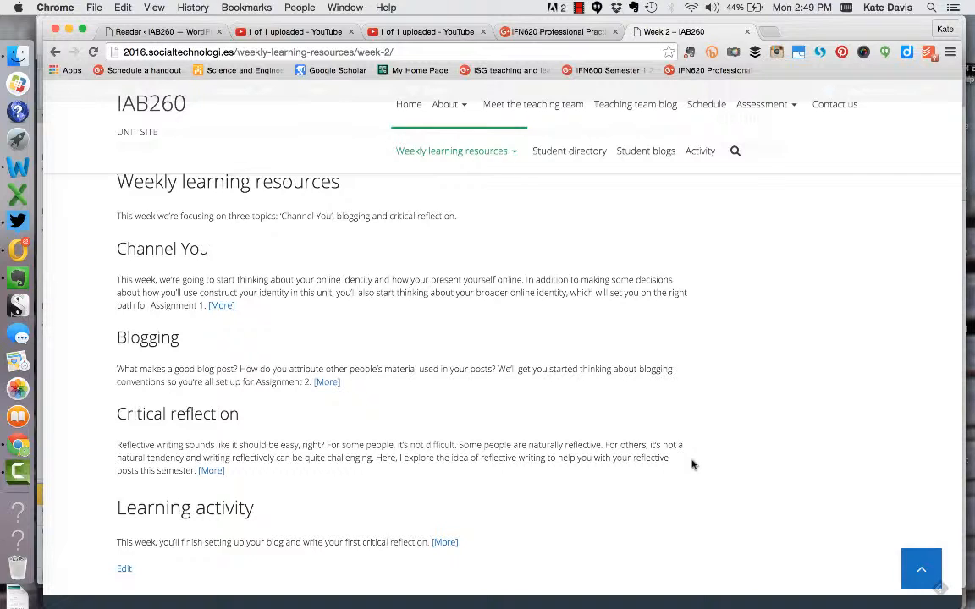
mouse_move(699, 465)
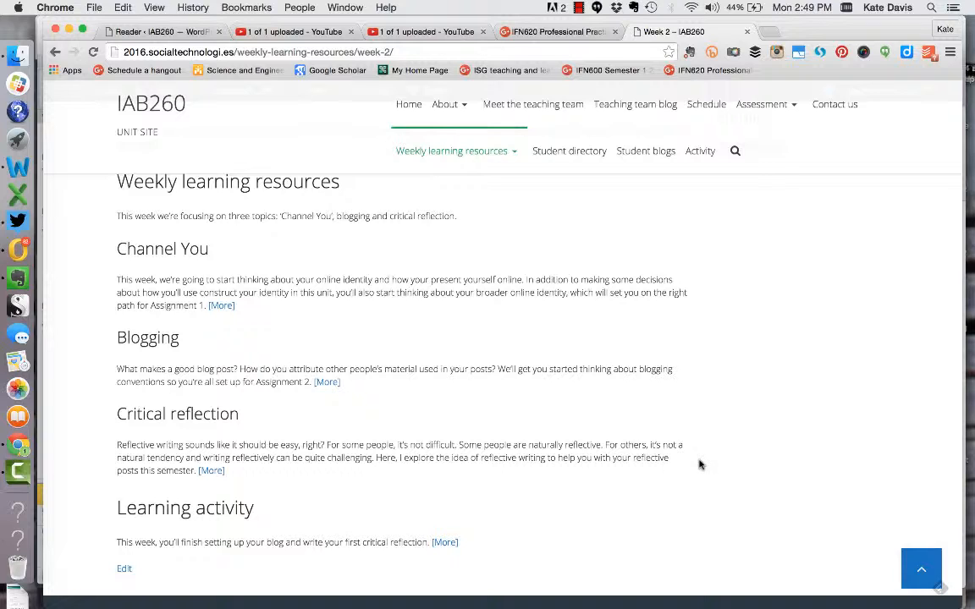
mouse_move(694, 469)
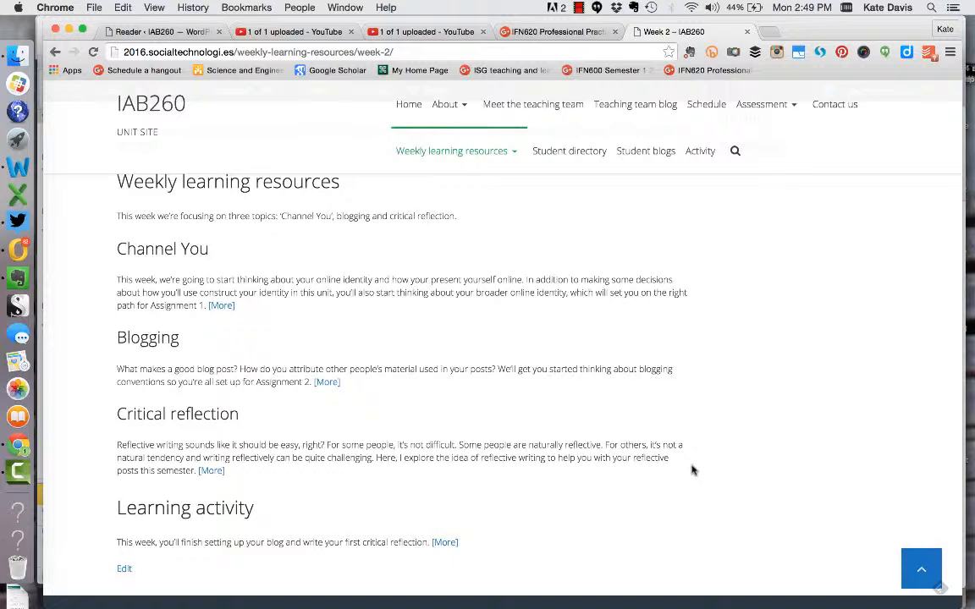
mouse_move(675, 464)
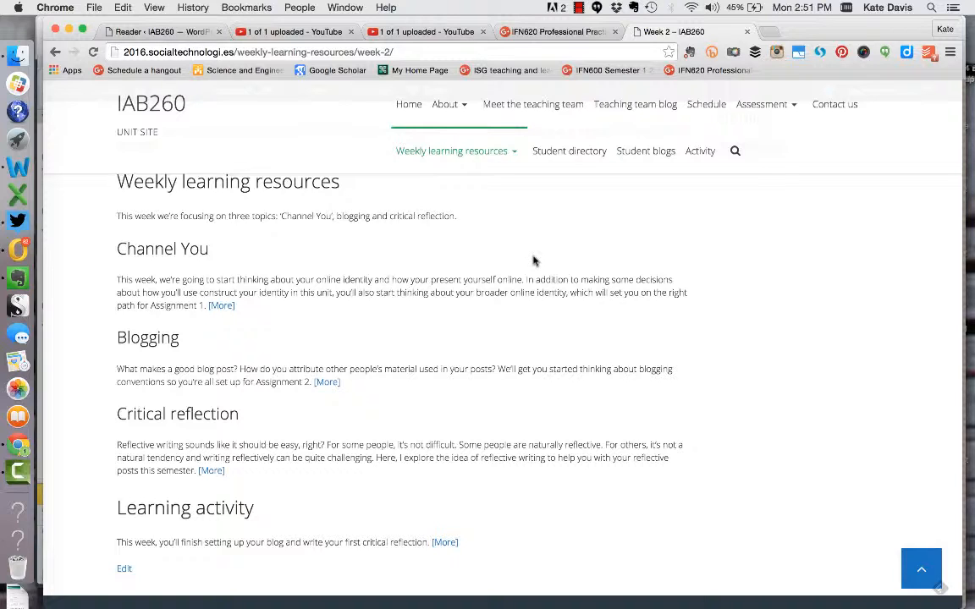
mouse_move(605, 389)
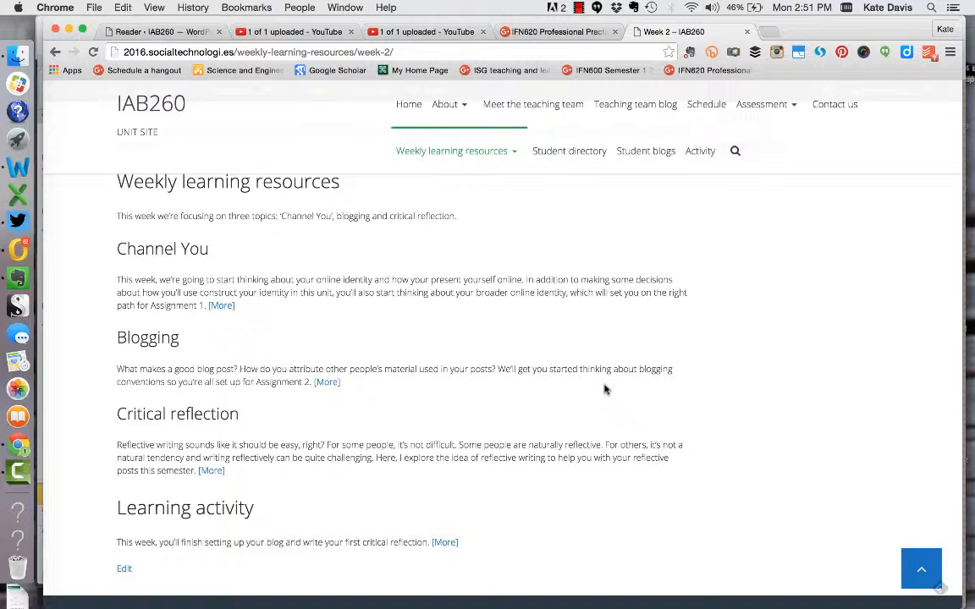
mouse_move(618, 423)
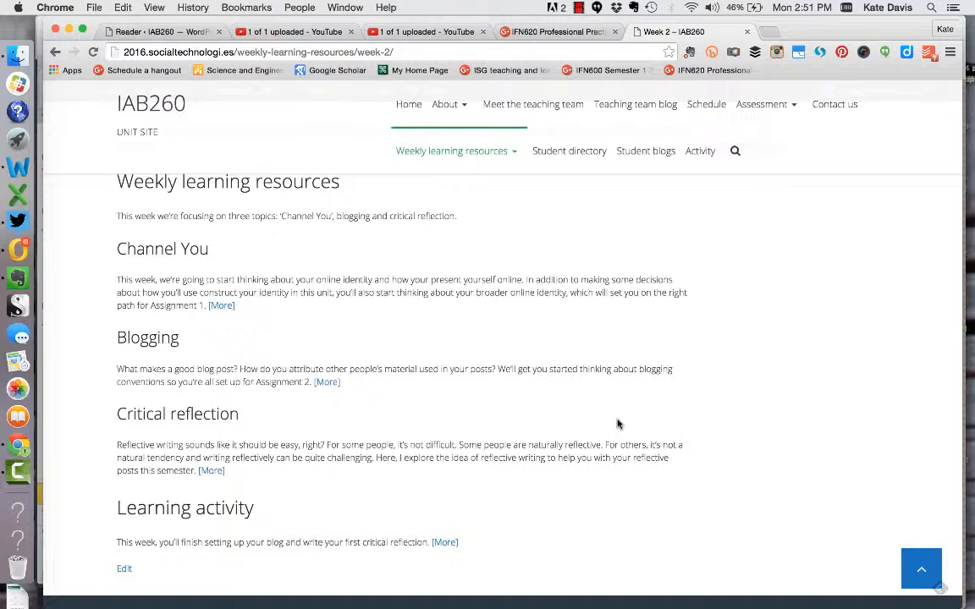
Step: Scroll to the Week 2 page top with unit info, assessment approach and class note
scroll(up, 3)
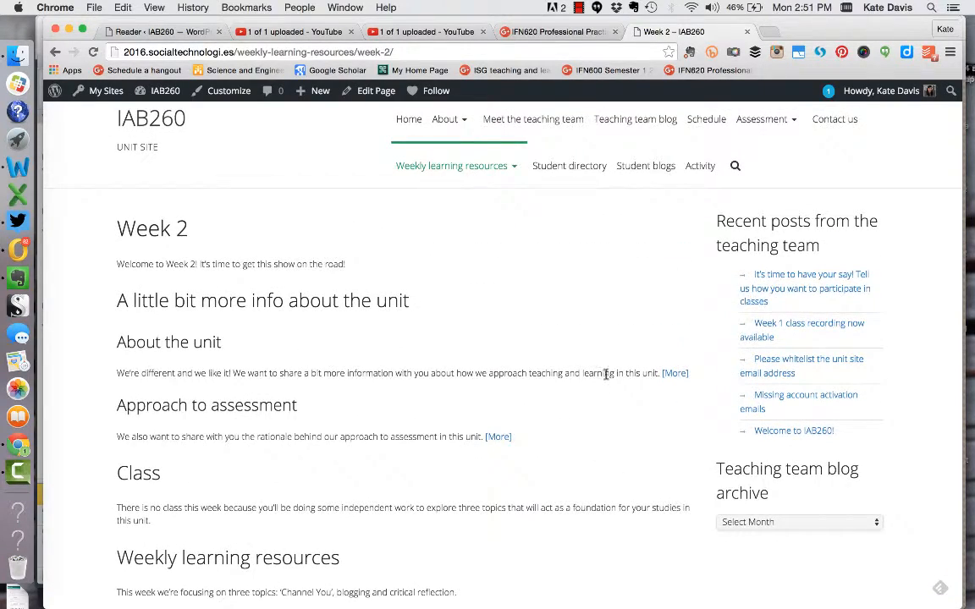
mouse_move(601, 374)
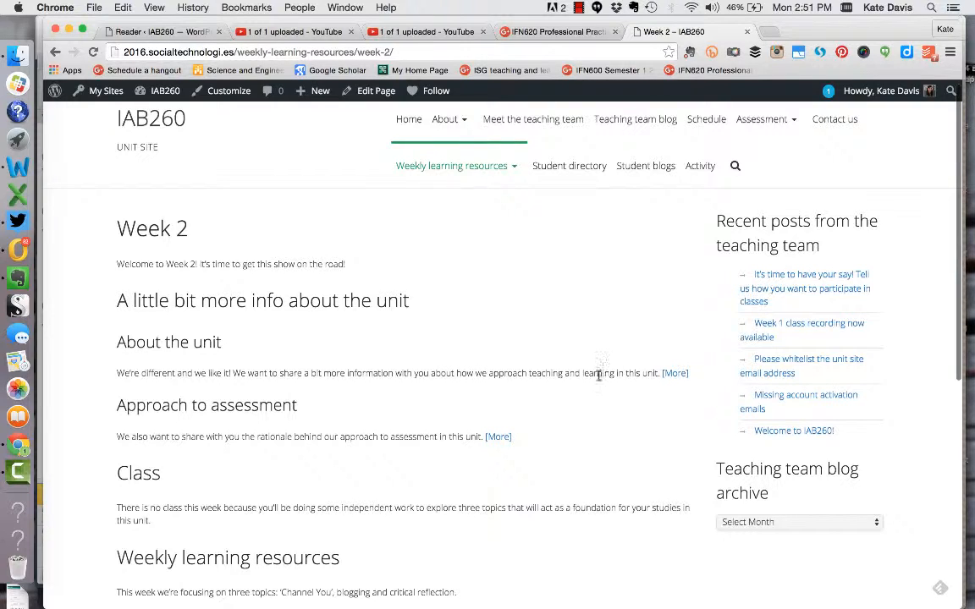
mouse_move(520, 516)
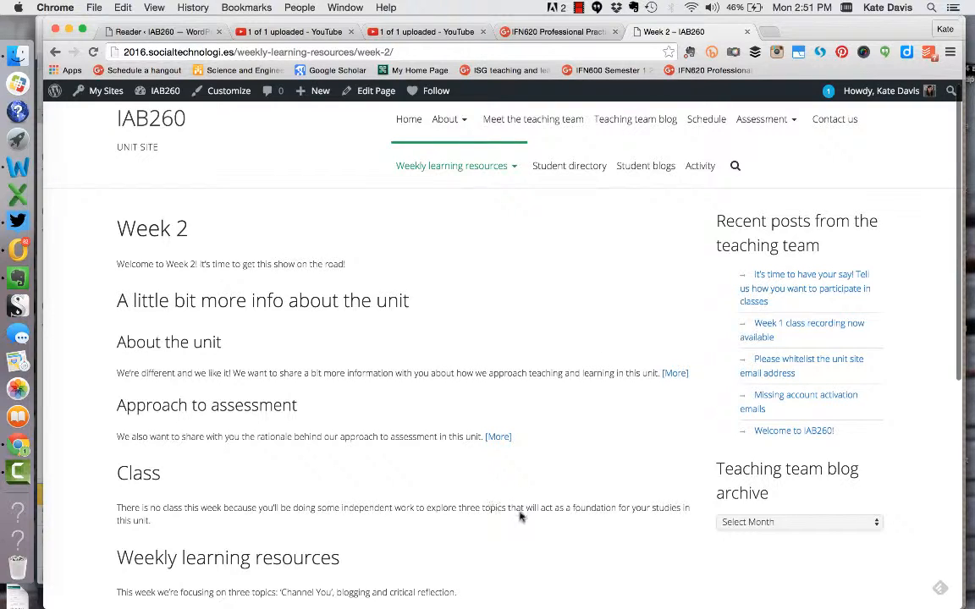
mouse_move(559, 537)
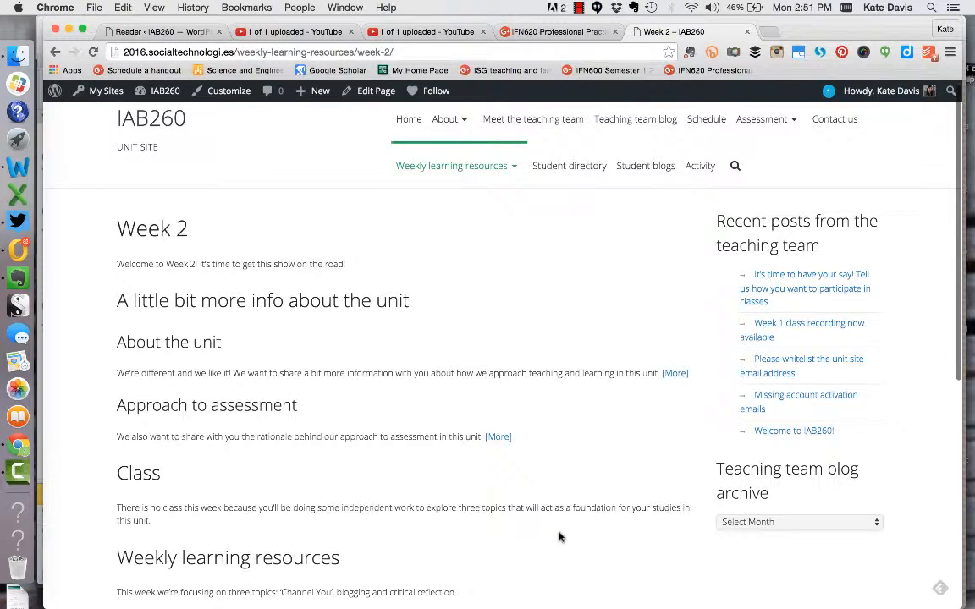
mouse_move(638, 505)
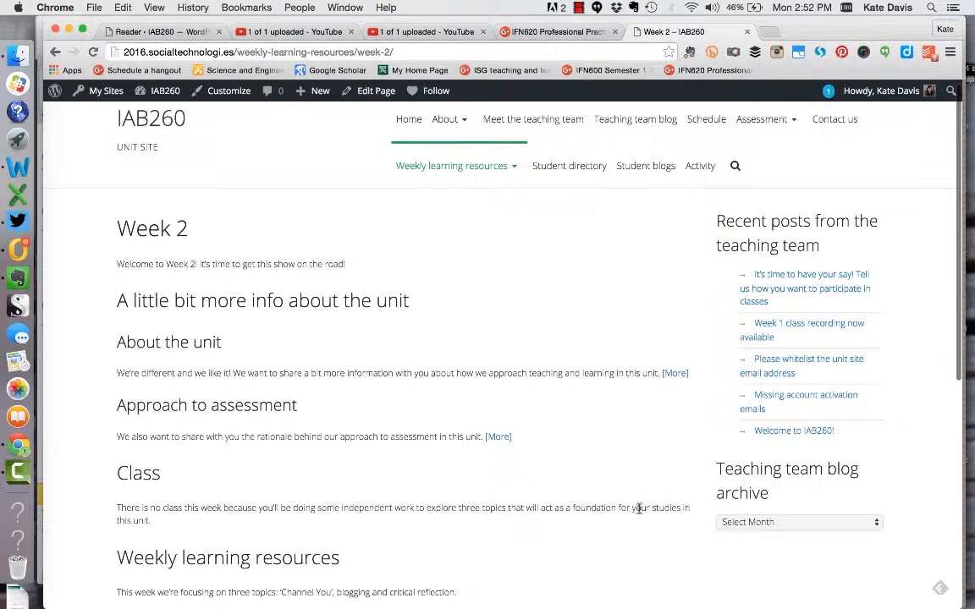
mouse_move(648, 508)
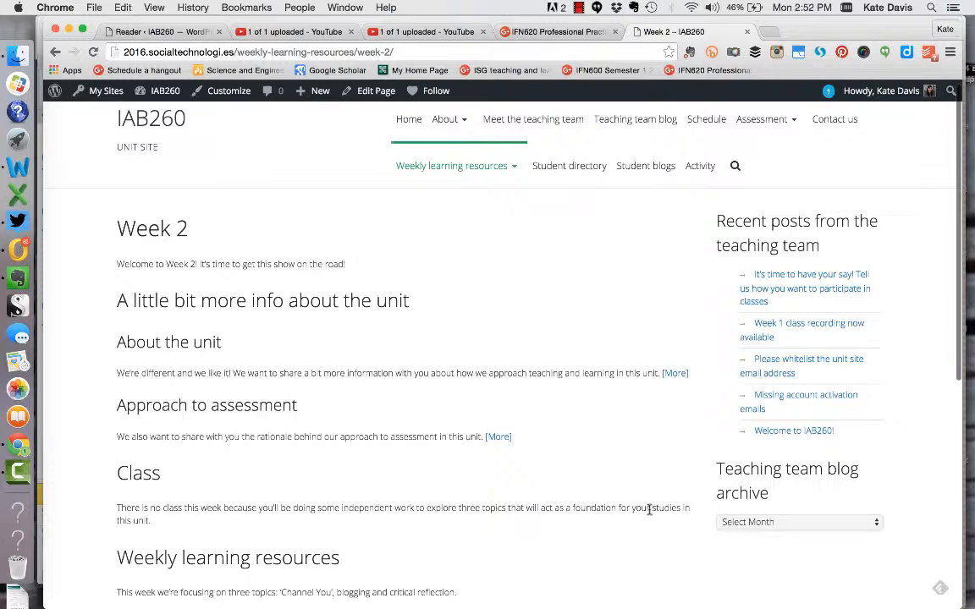
mouse_move(646, 557)
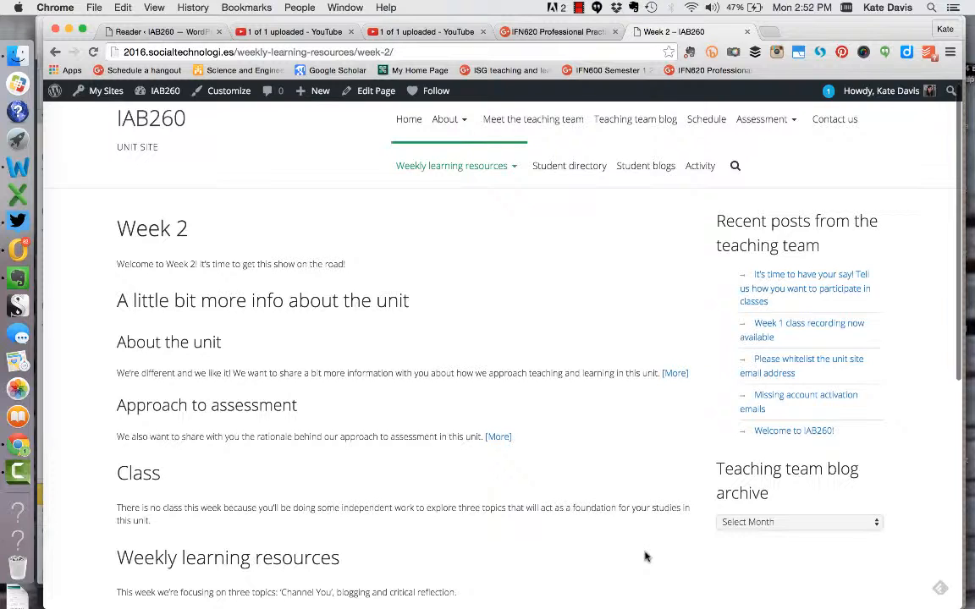
scroll(up, 3)
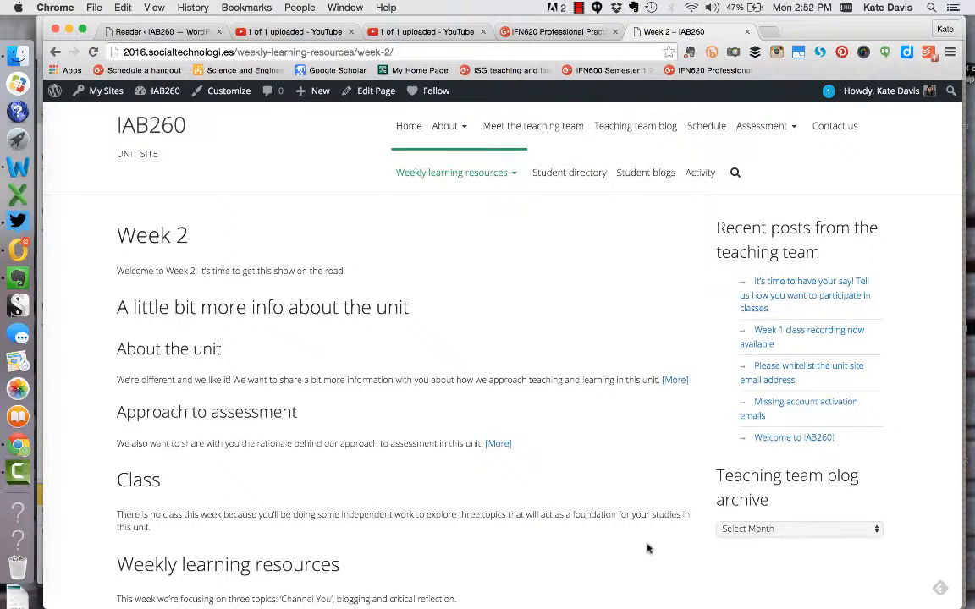
mouse_move(635, 514)
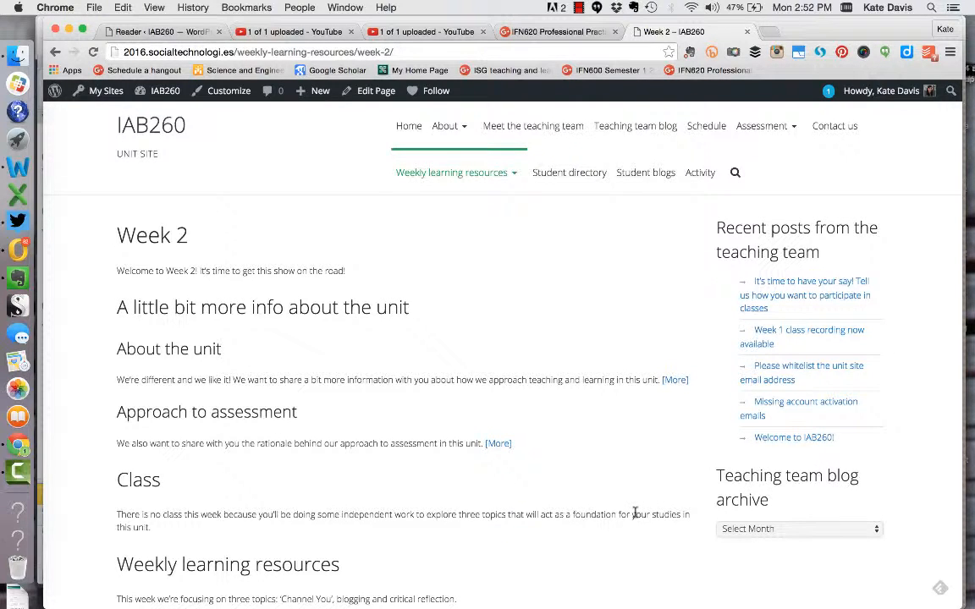
mouse_move(637, 485)
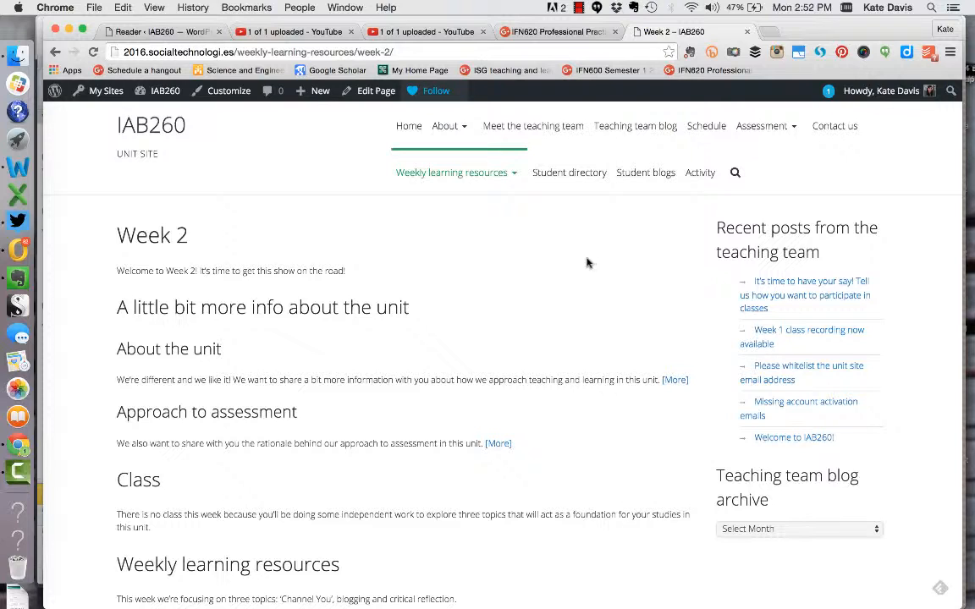
mouse_move(605, 300)
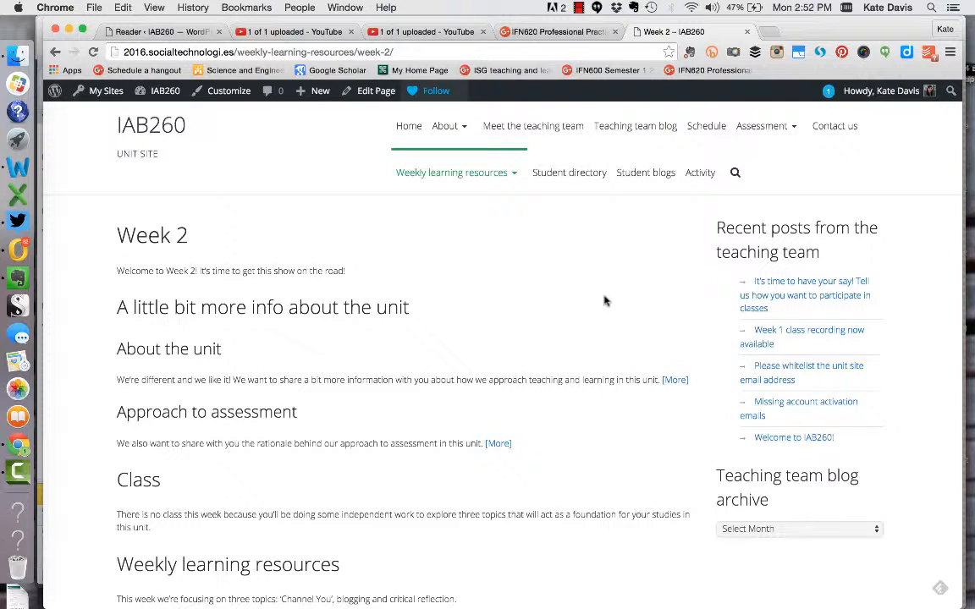
mouse_move(598, 300)
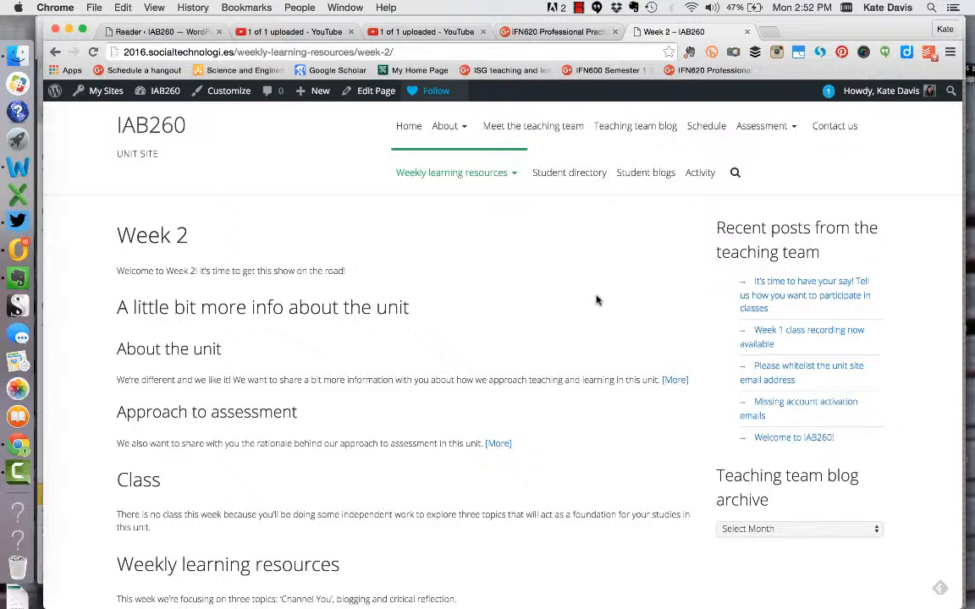
mouse_move(615, 301)
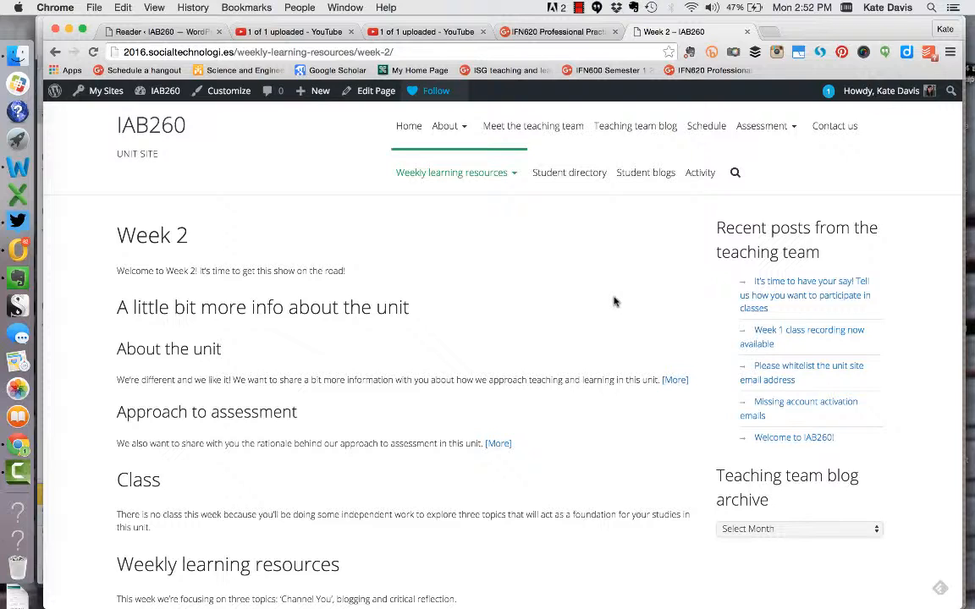
mouse_move(581, 348)
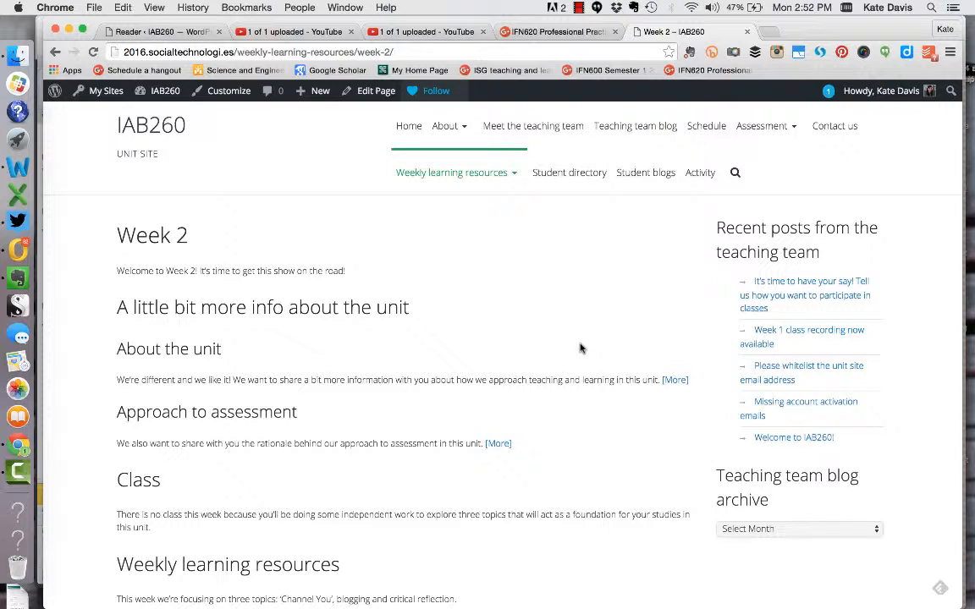
mouse_move(591, 340)
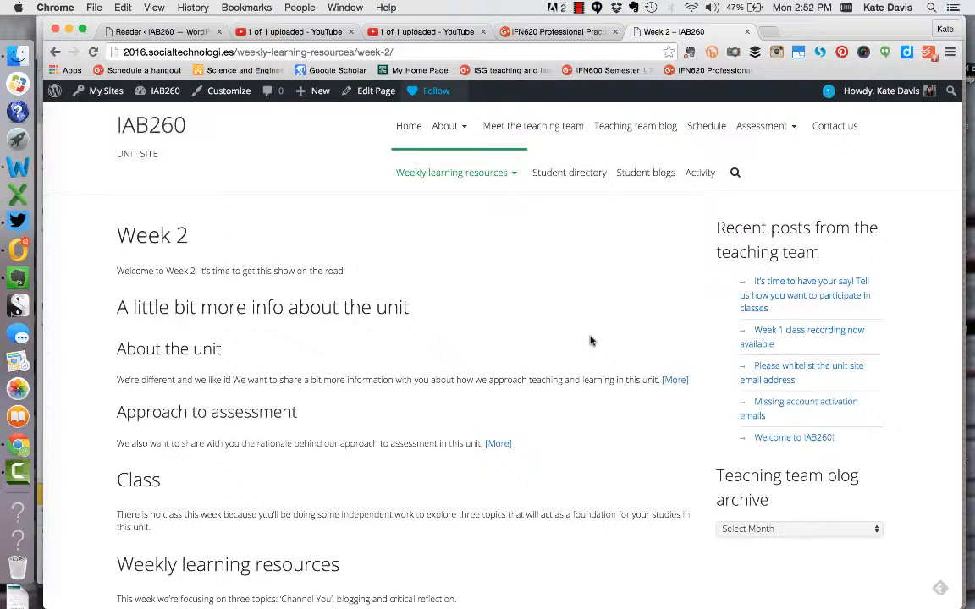
mouse_move(590, 340)
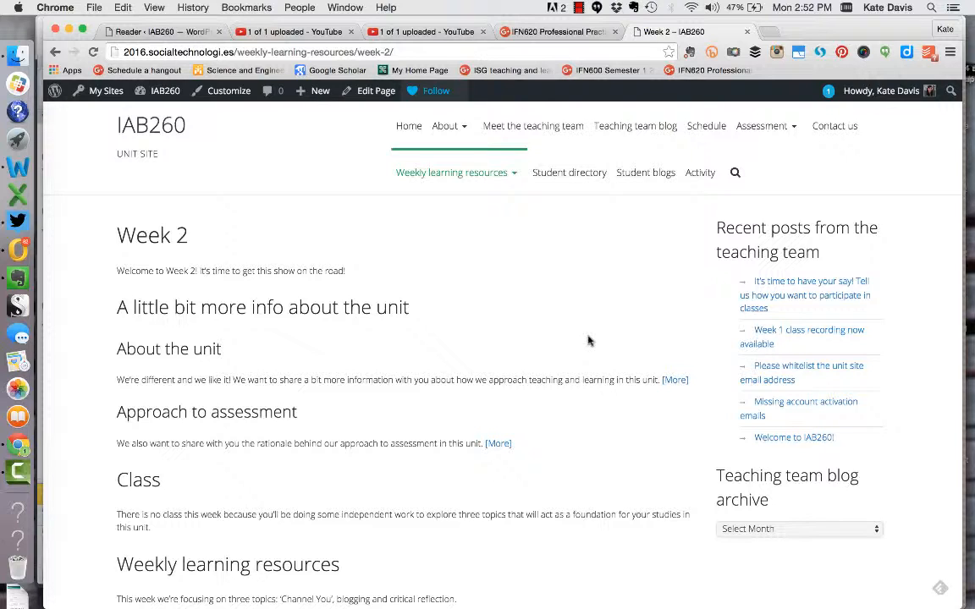
mouse_move(593, 338)
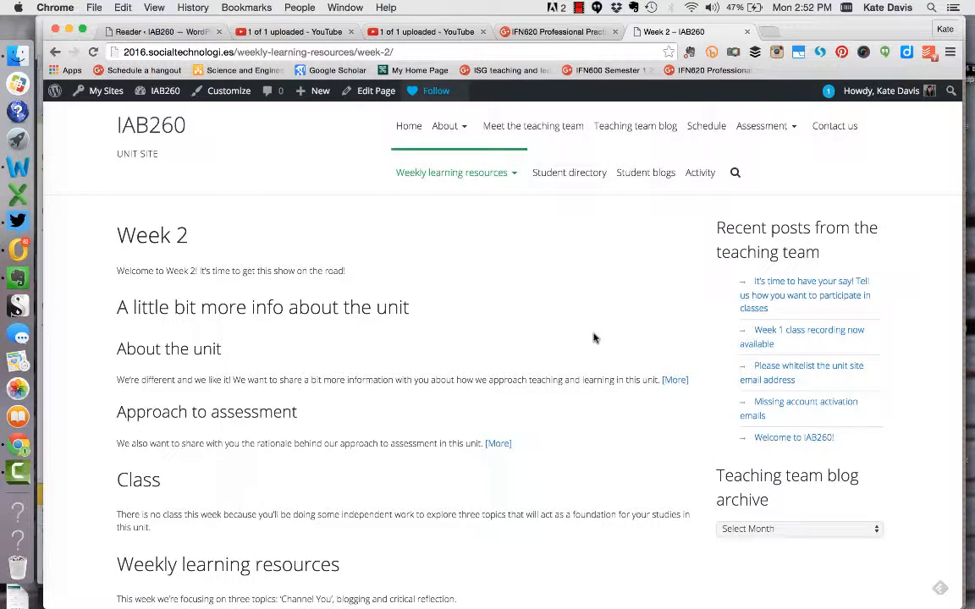
mouse_move(628, 286)
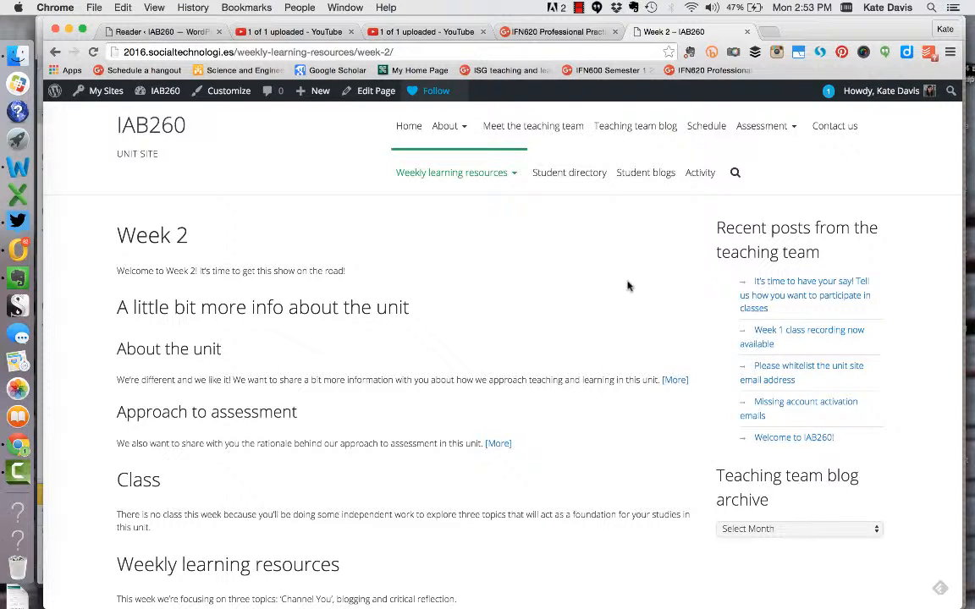
mouse_move(622, 306)
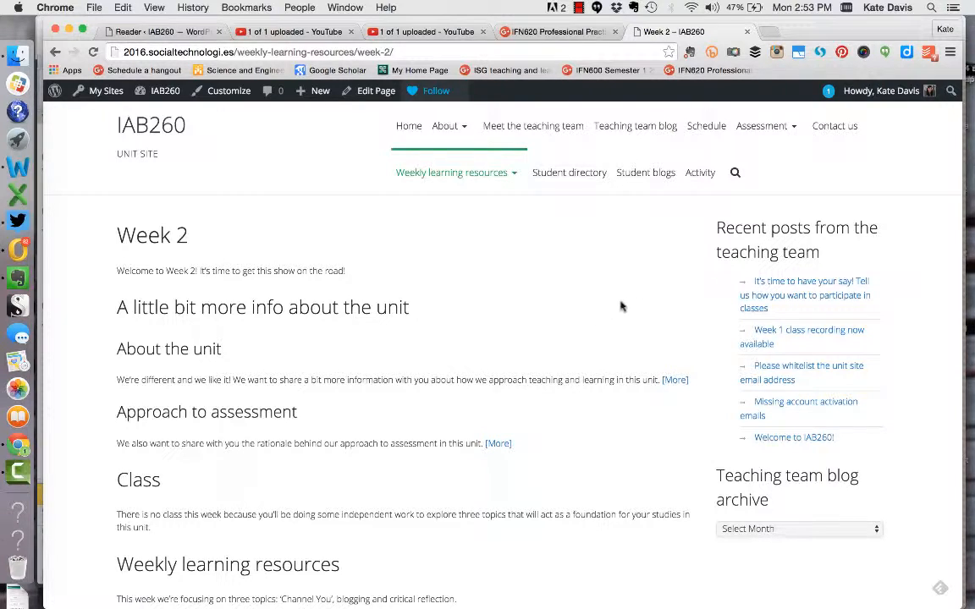
mouse_move(639, 320)
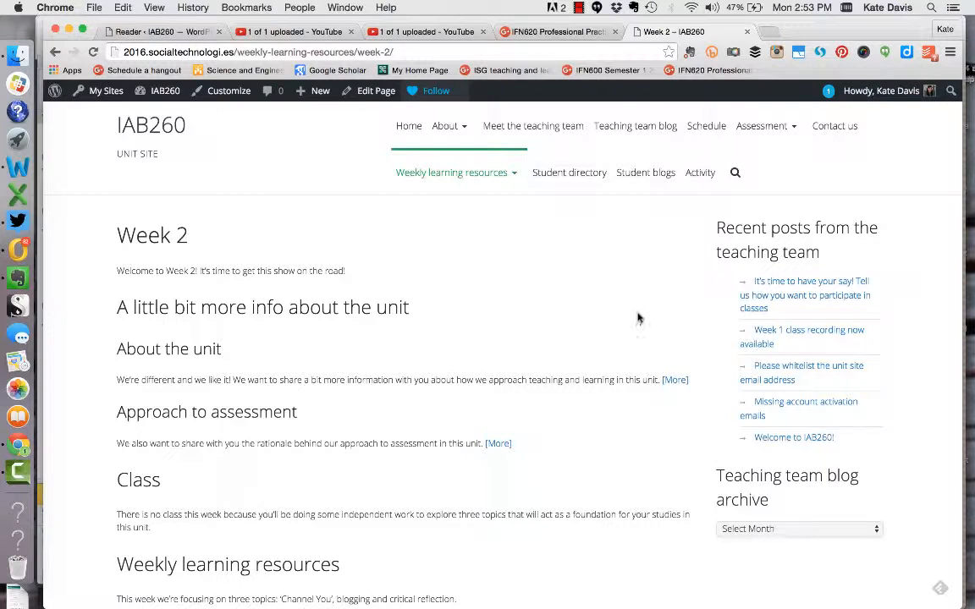
mouse_move(639, 311)
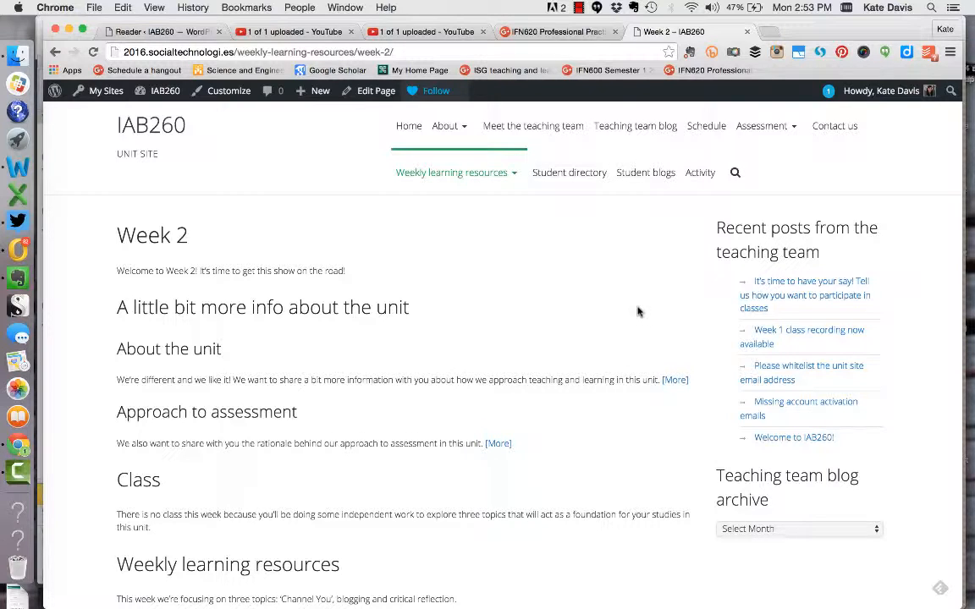
mouse_move(659, 311)
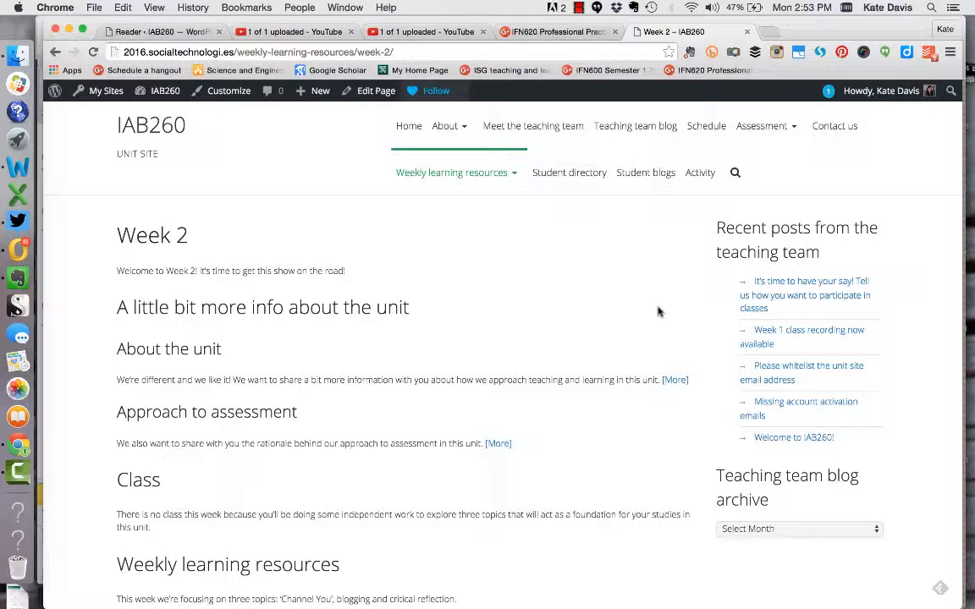